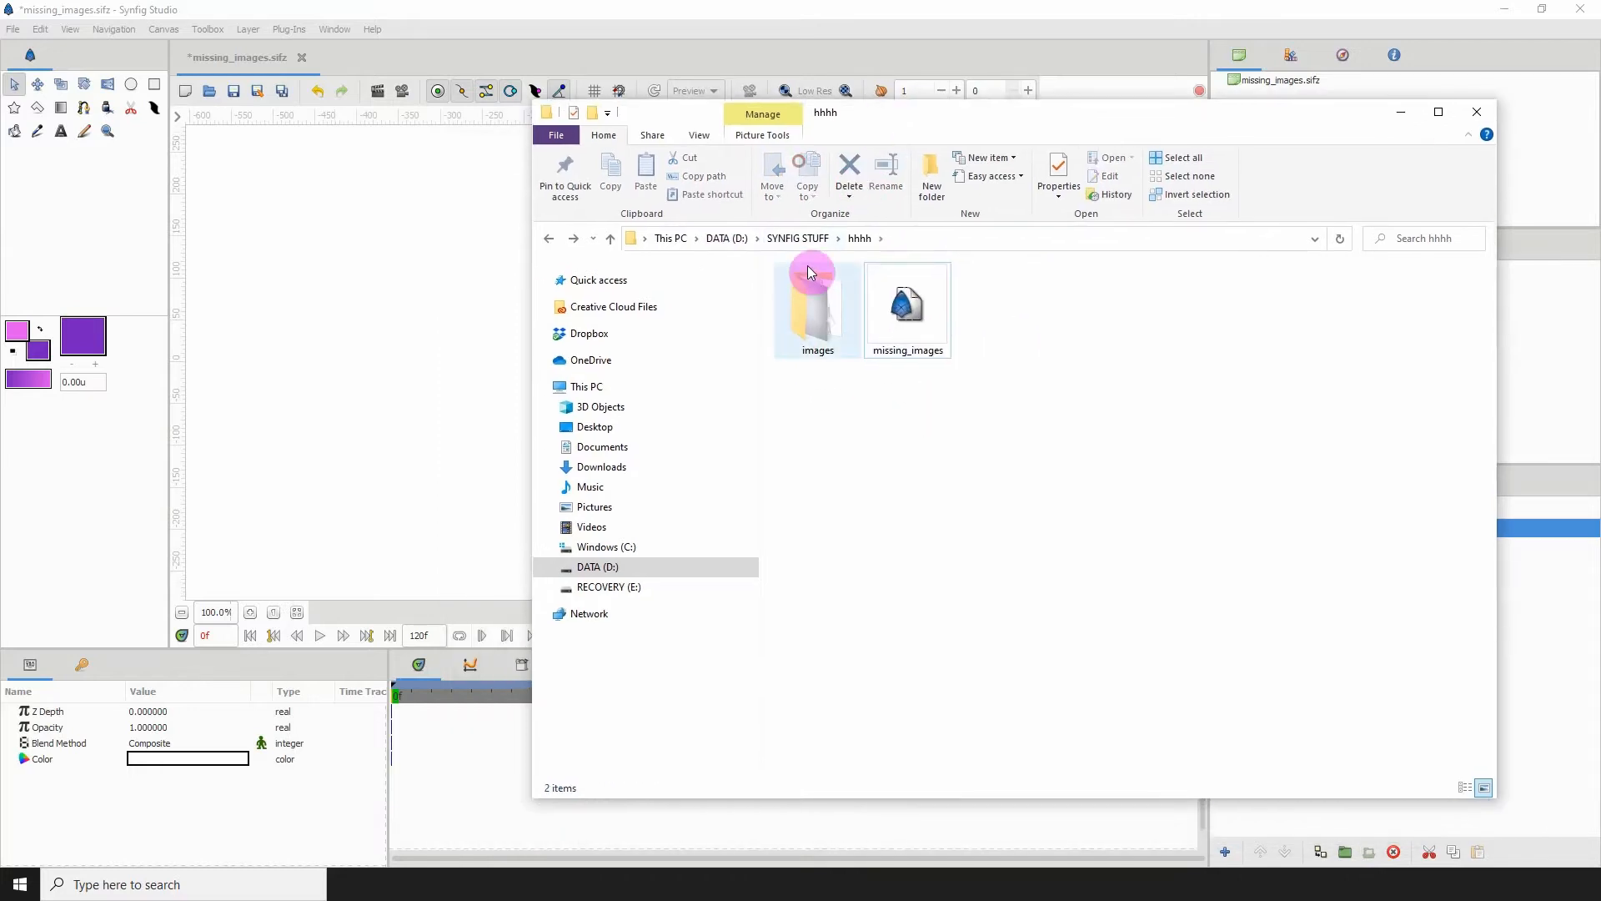
Step: Scale the character_Design image to about half size and save the project
double_click(818, 307)
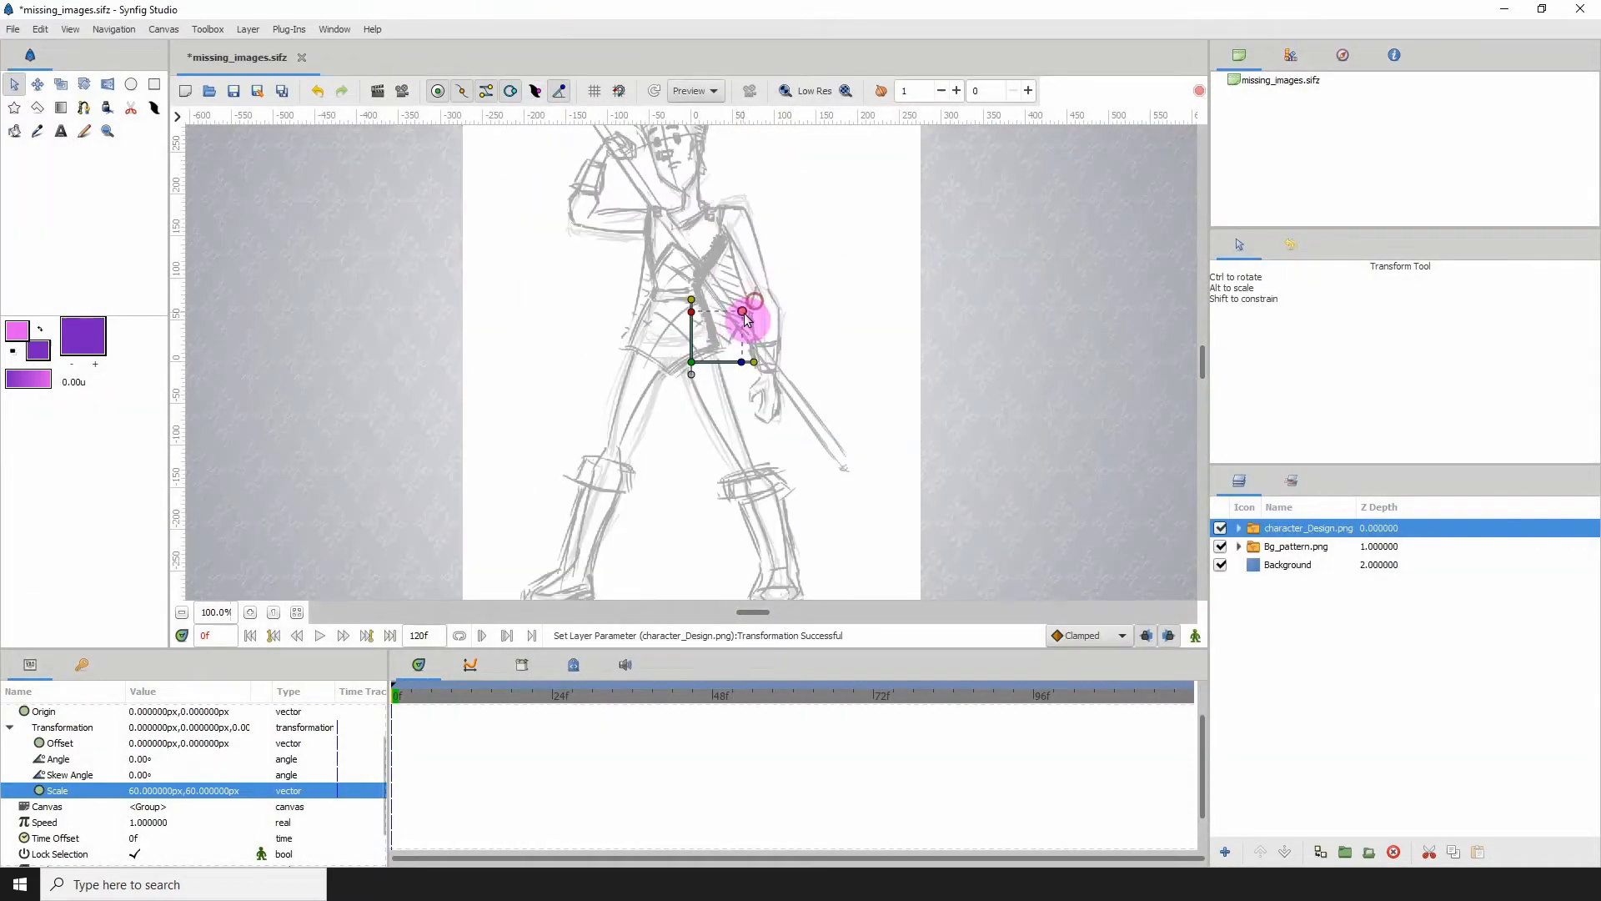
left_click(232, 90)
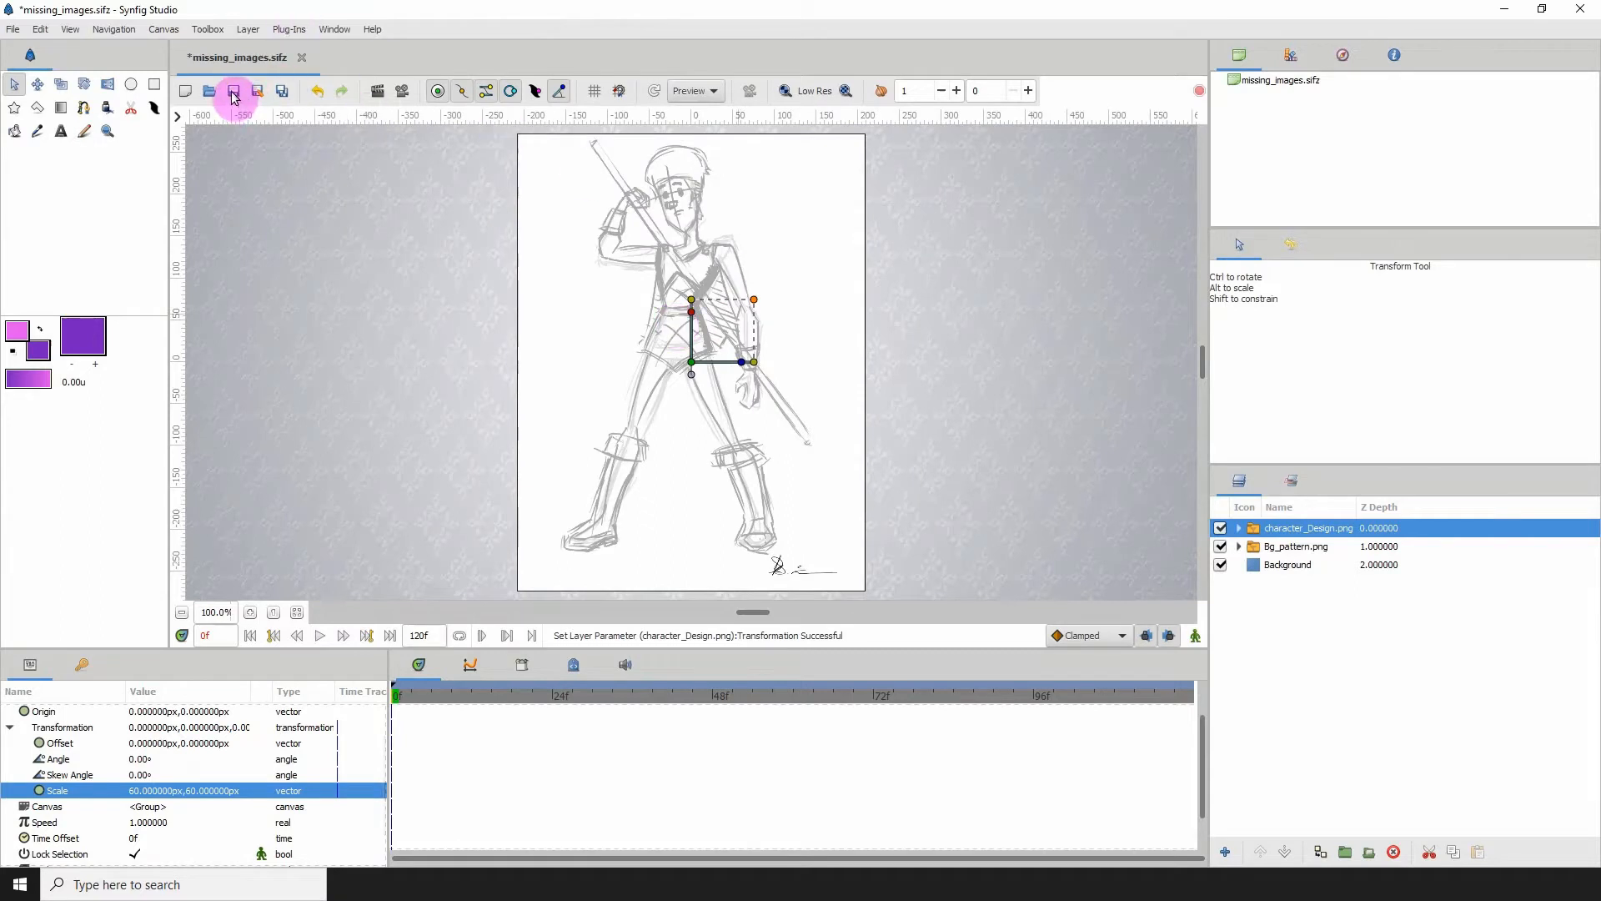
left_click(232, 90)
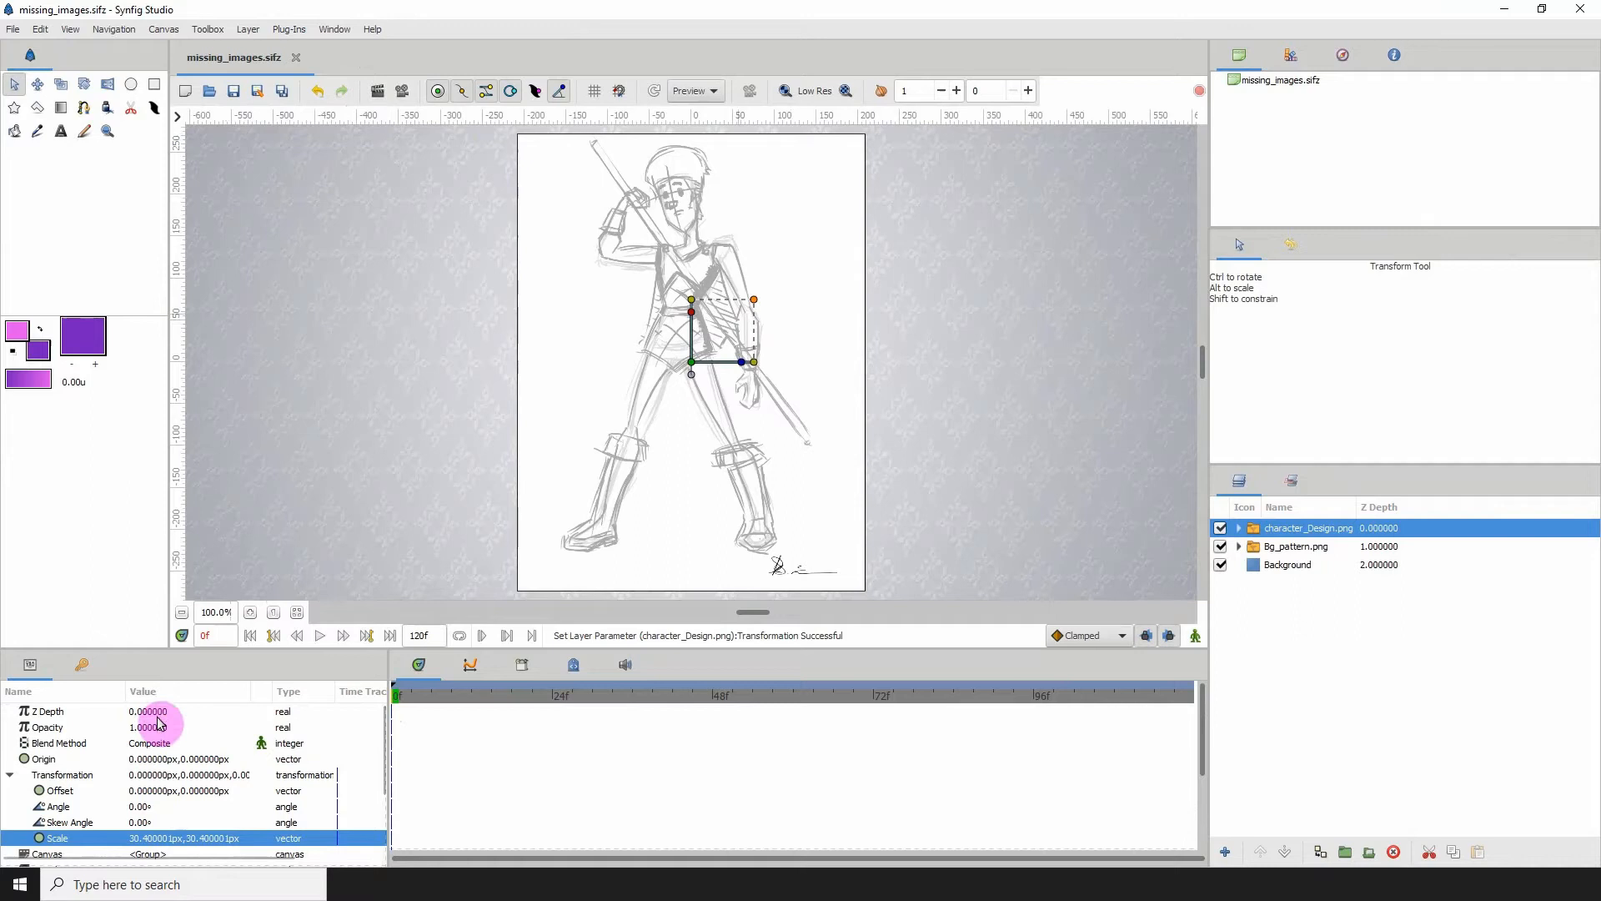
Step: Set the character layer's Blend Method to Multiply
left_click(188, 742)
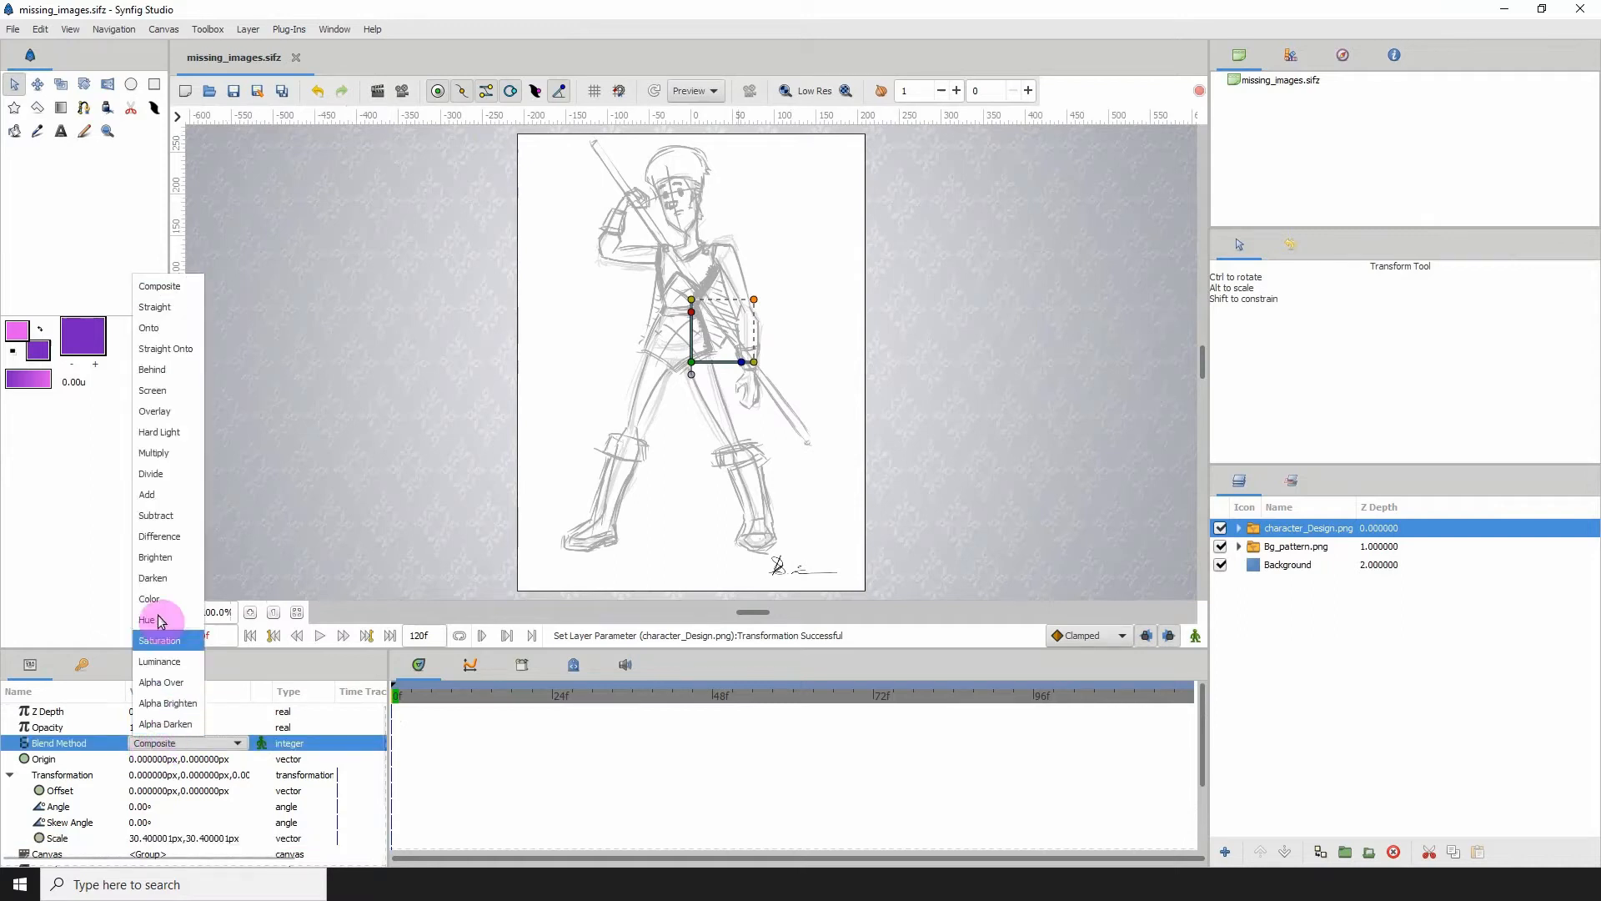
left_click(153, 452)
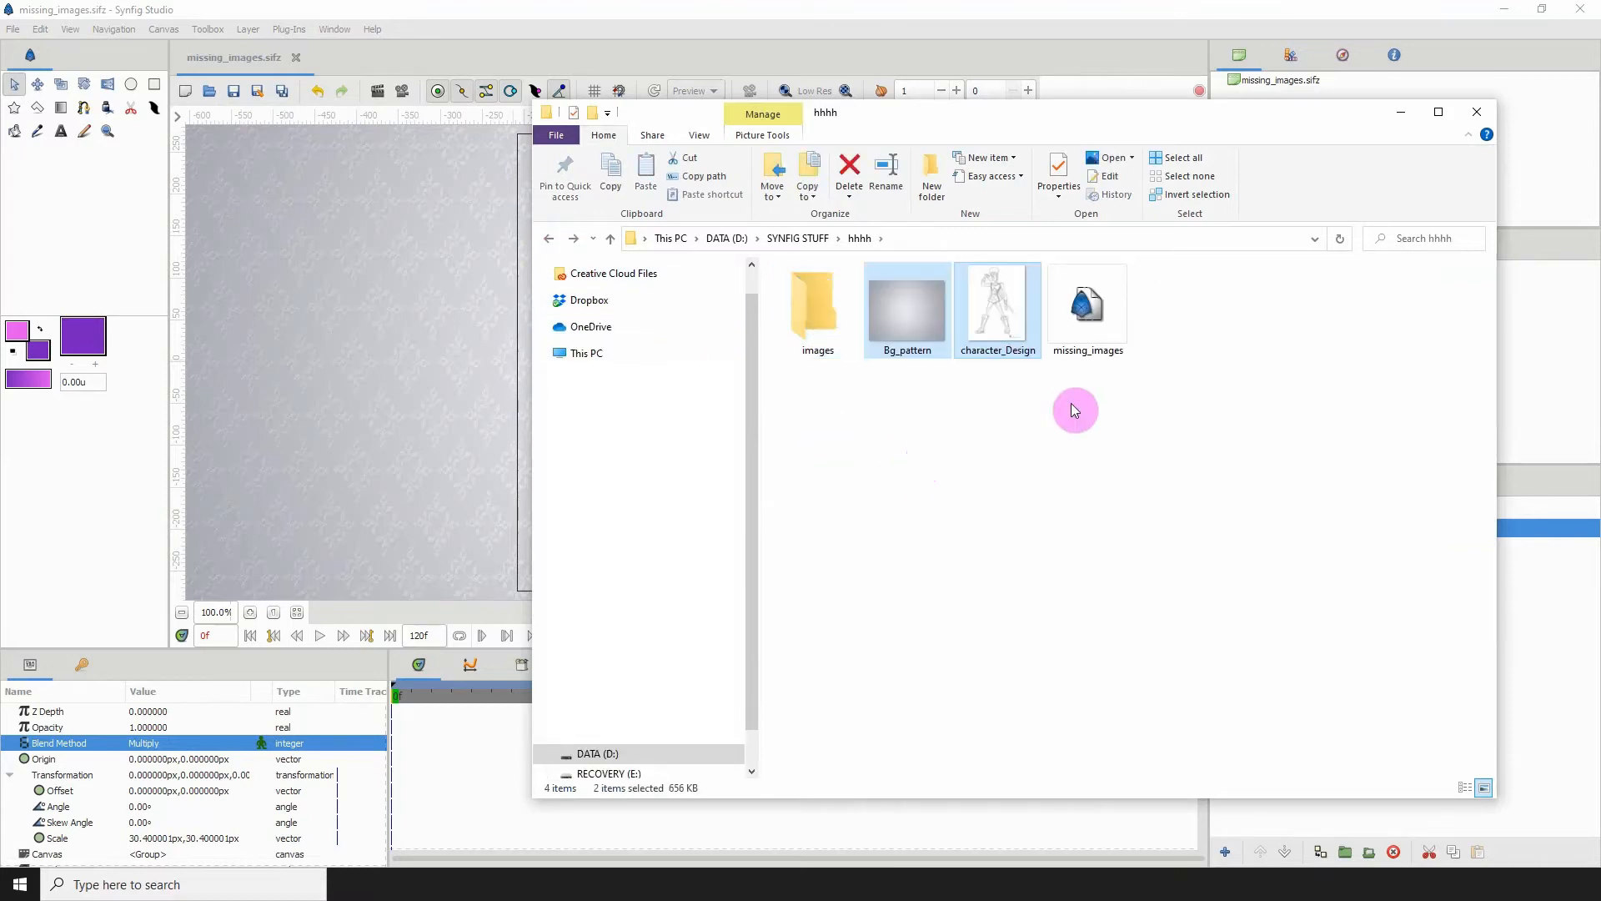
mouse_move(1086, 302)
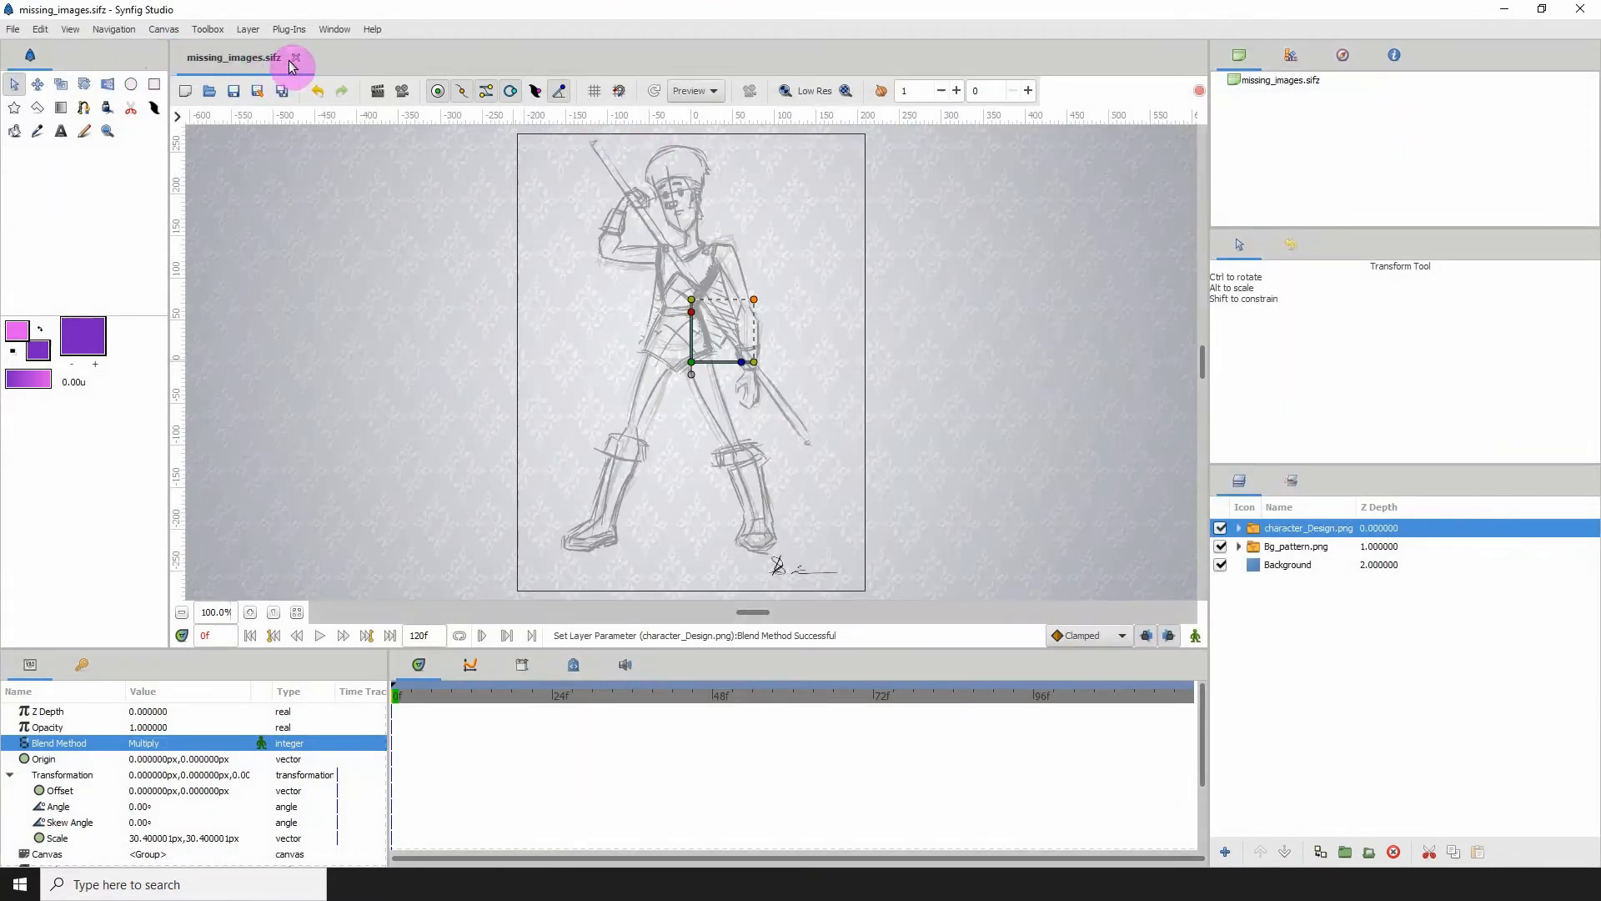
Step: Close the missing_images.sifz project so it can be reopened
left_click(297, 59)
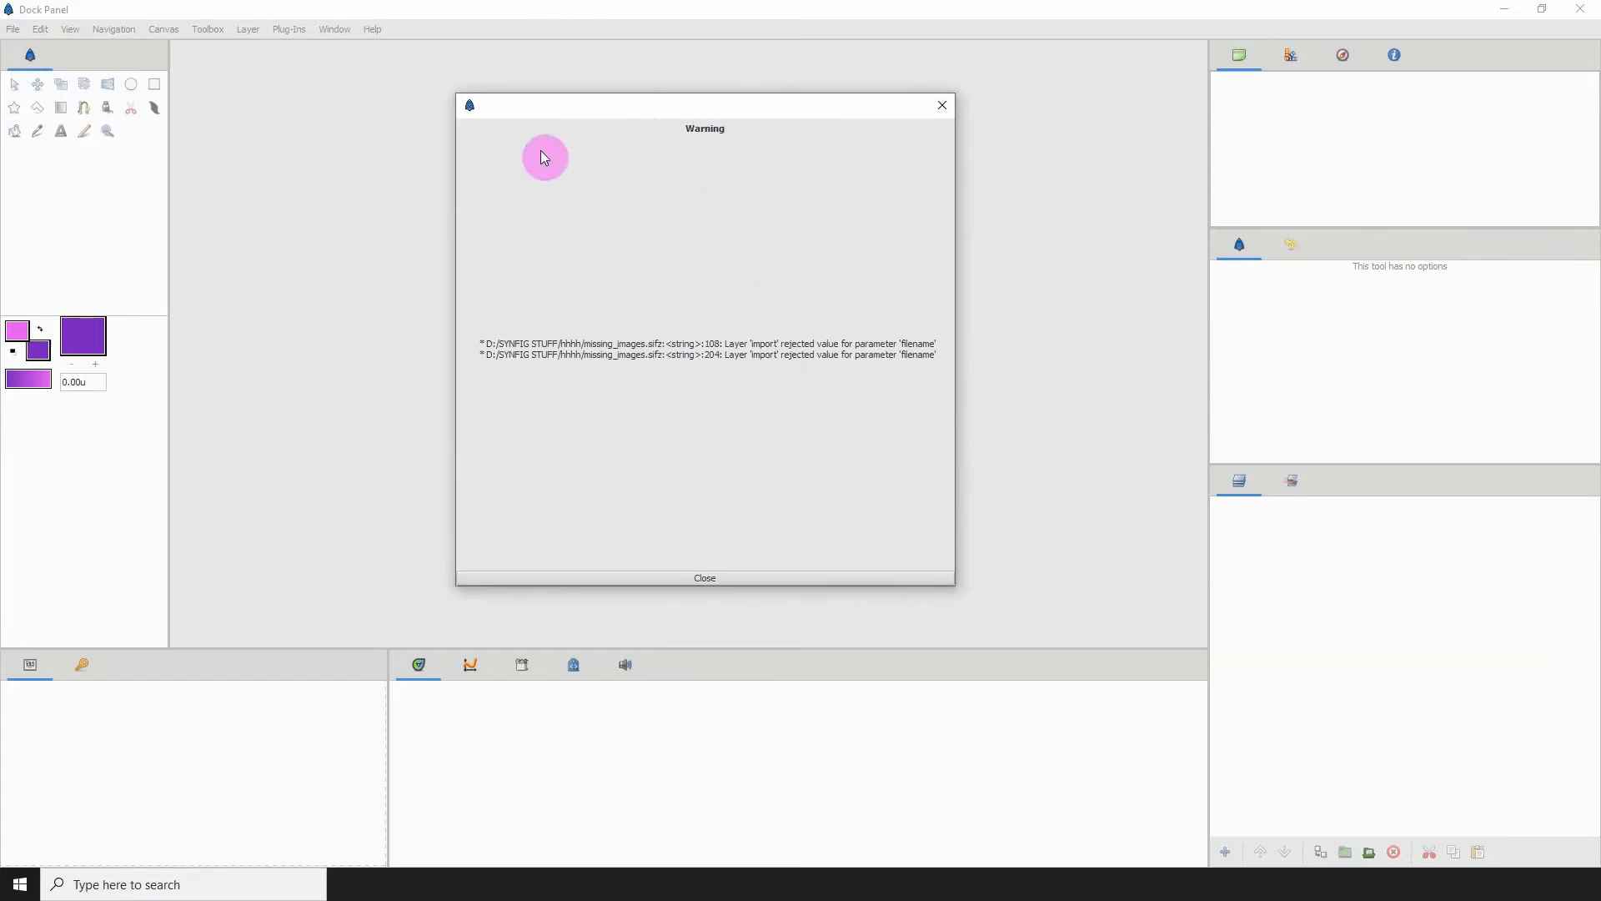
mouse_move(933, 267)
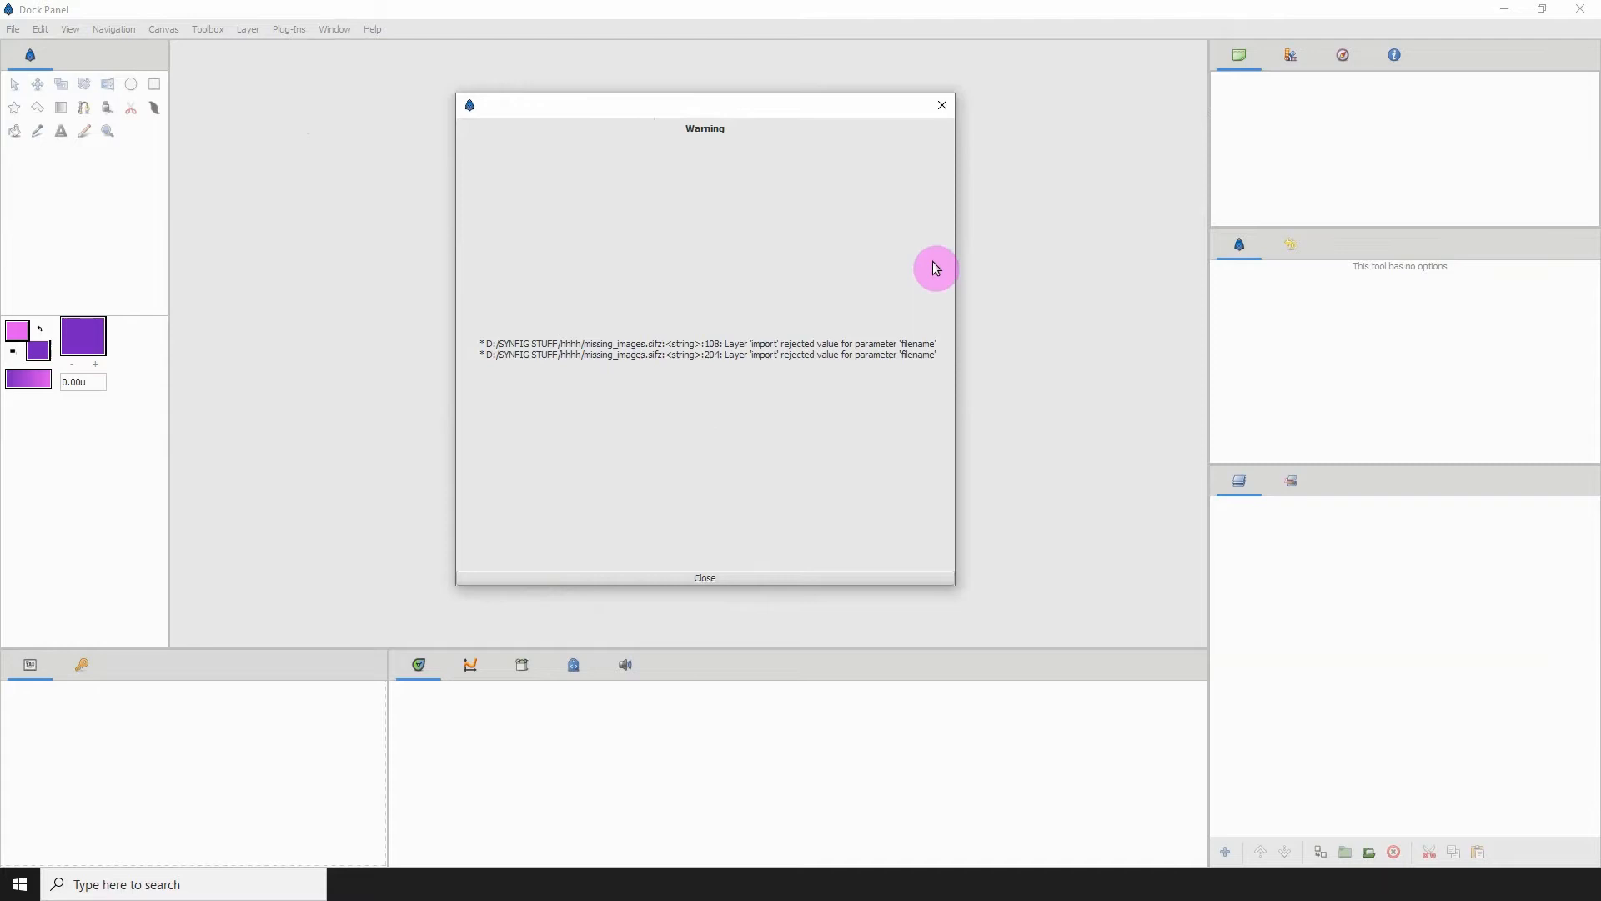
mouse_move(1070, 207)
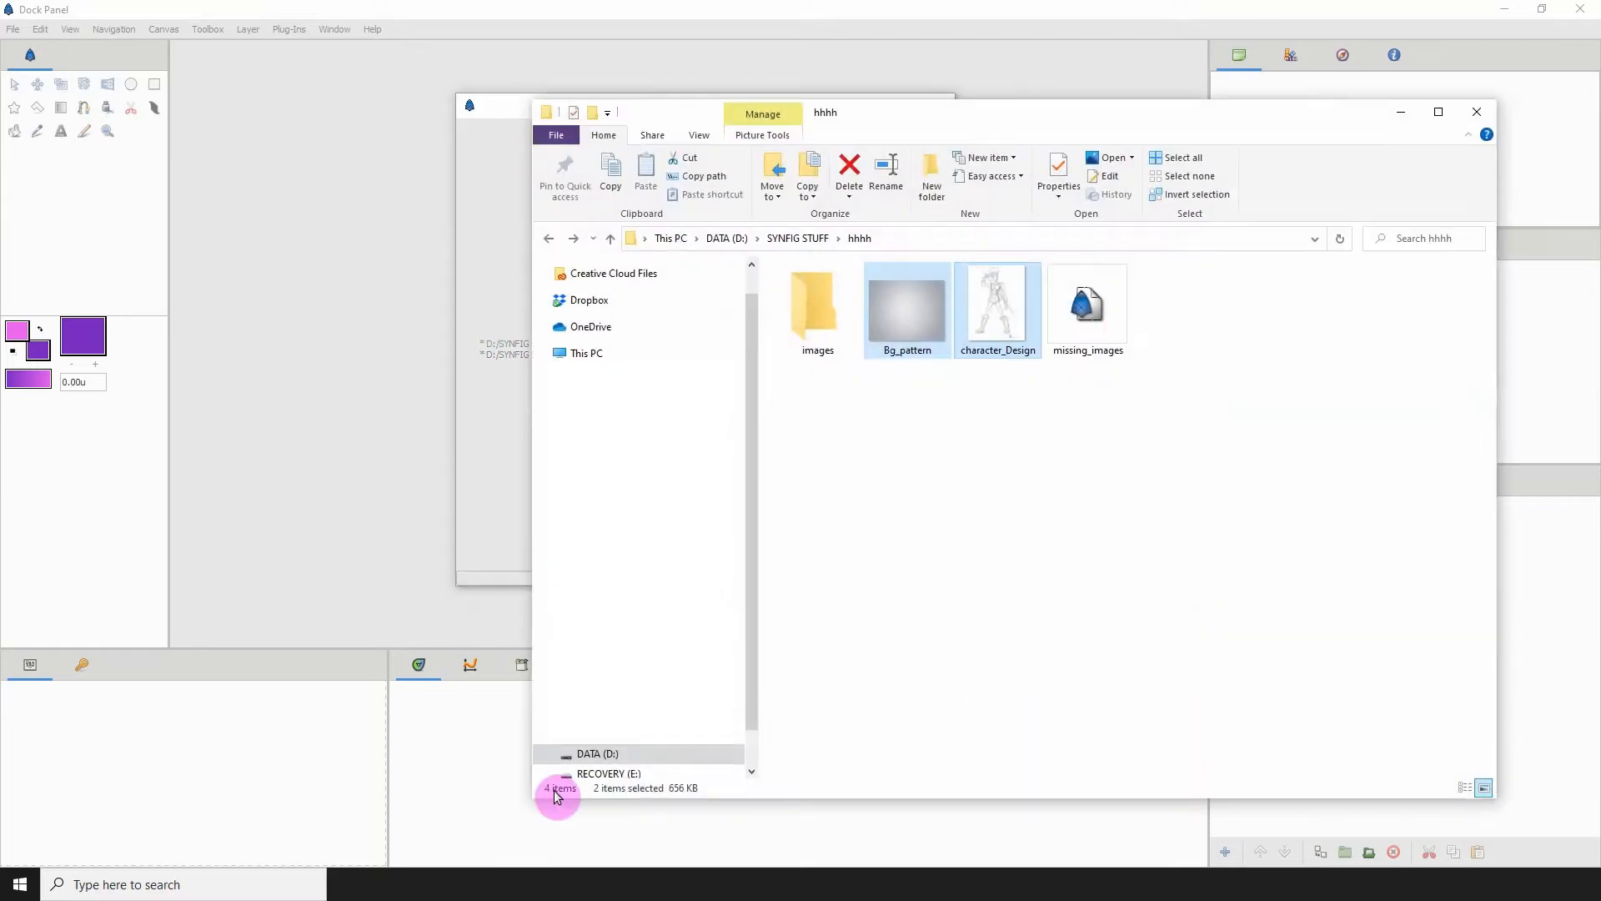
left_click(875, 391)
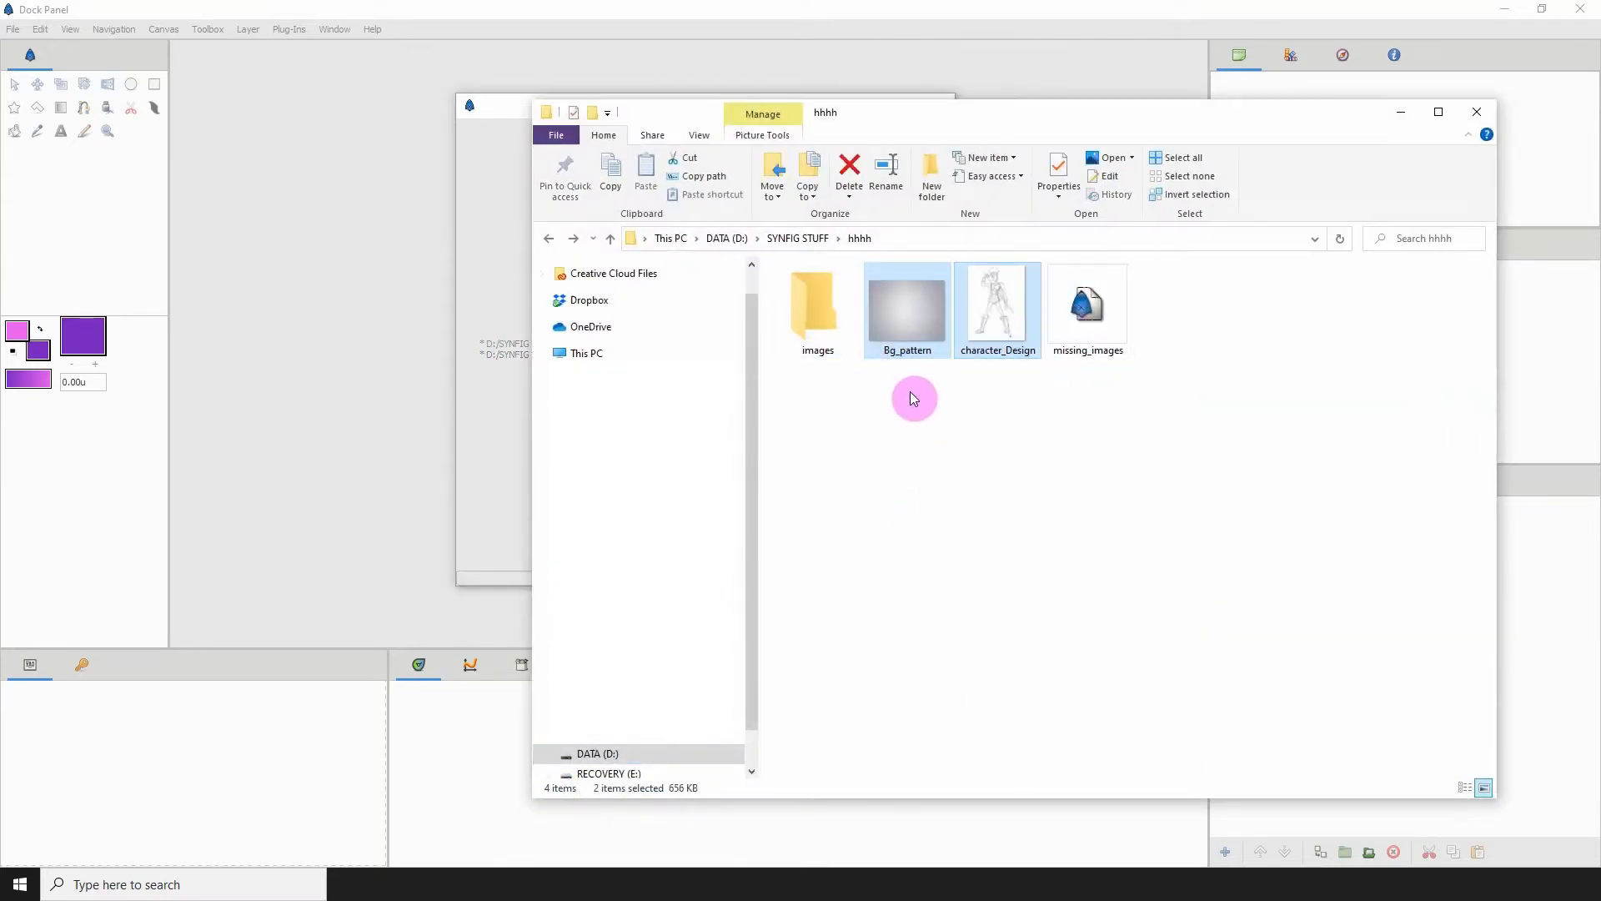
mouse_move(944, 299)
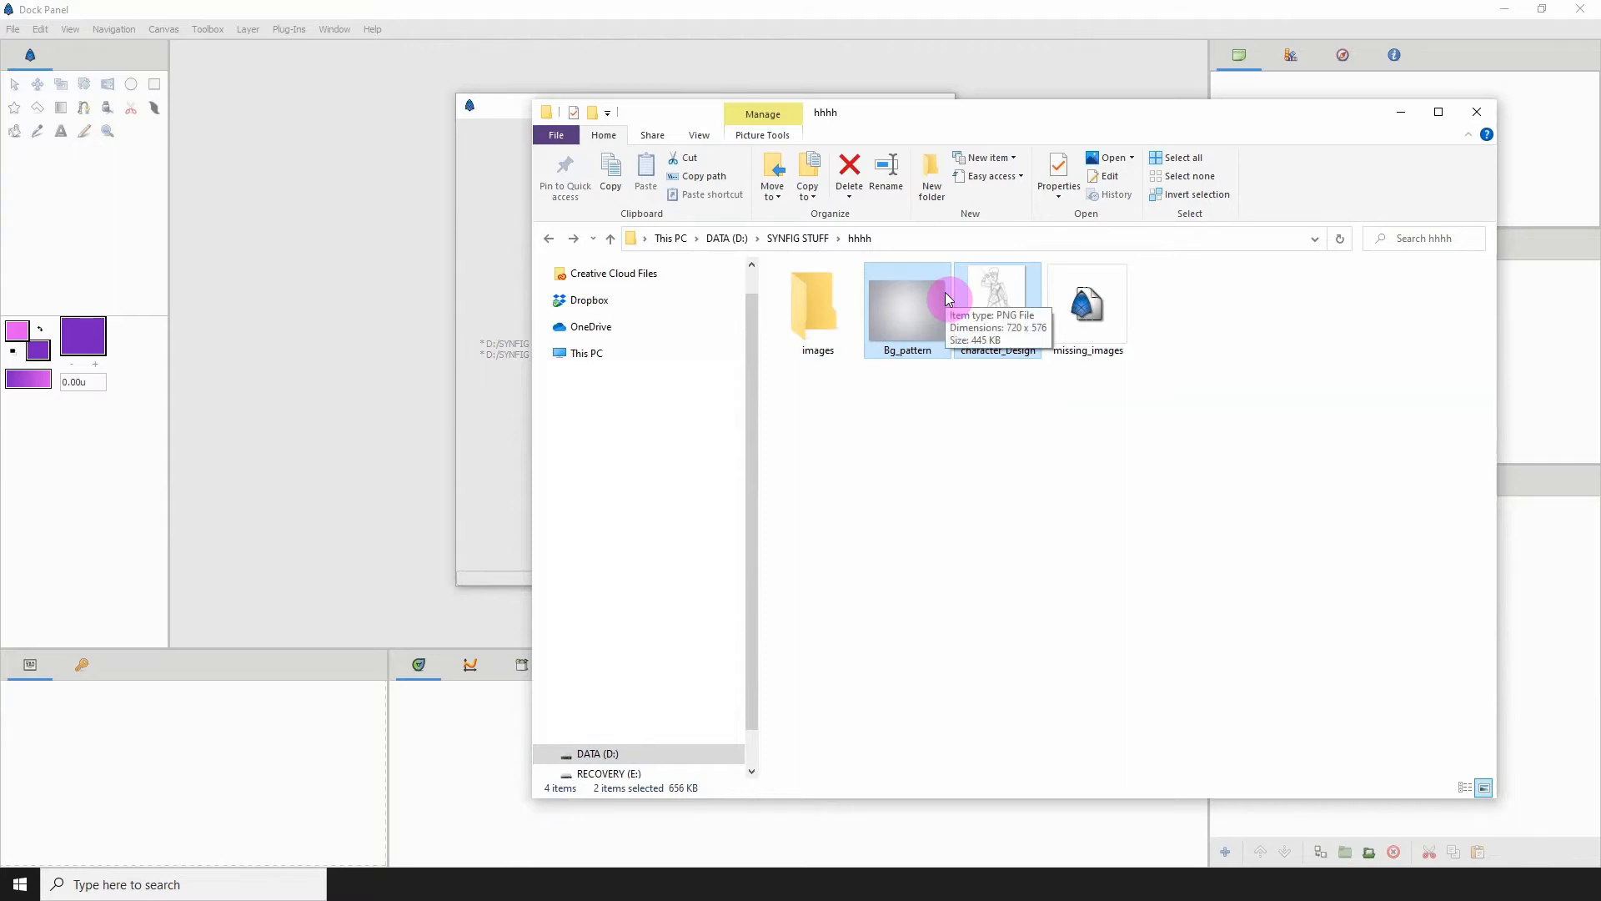
mouse_move(1287, 217)
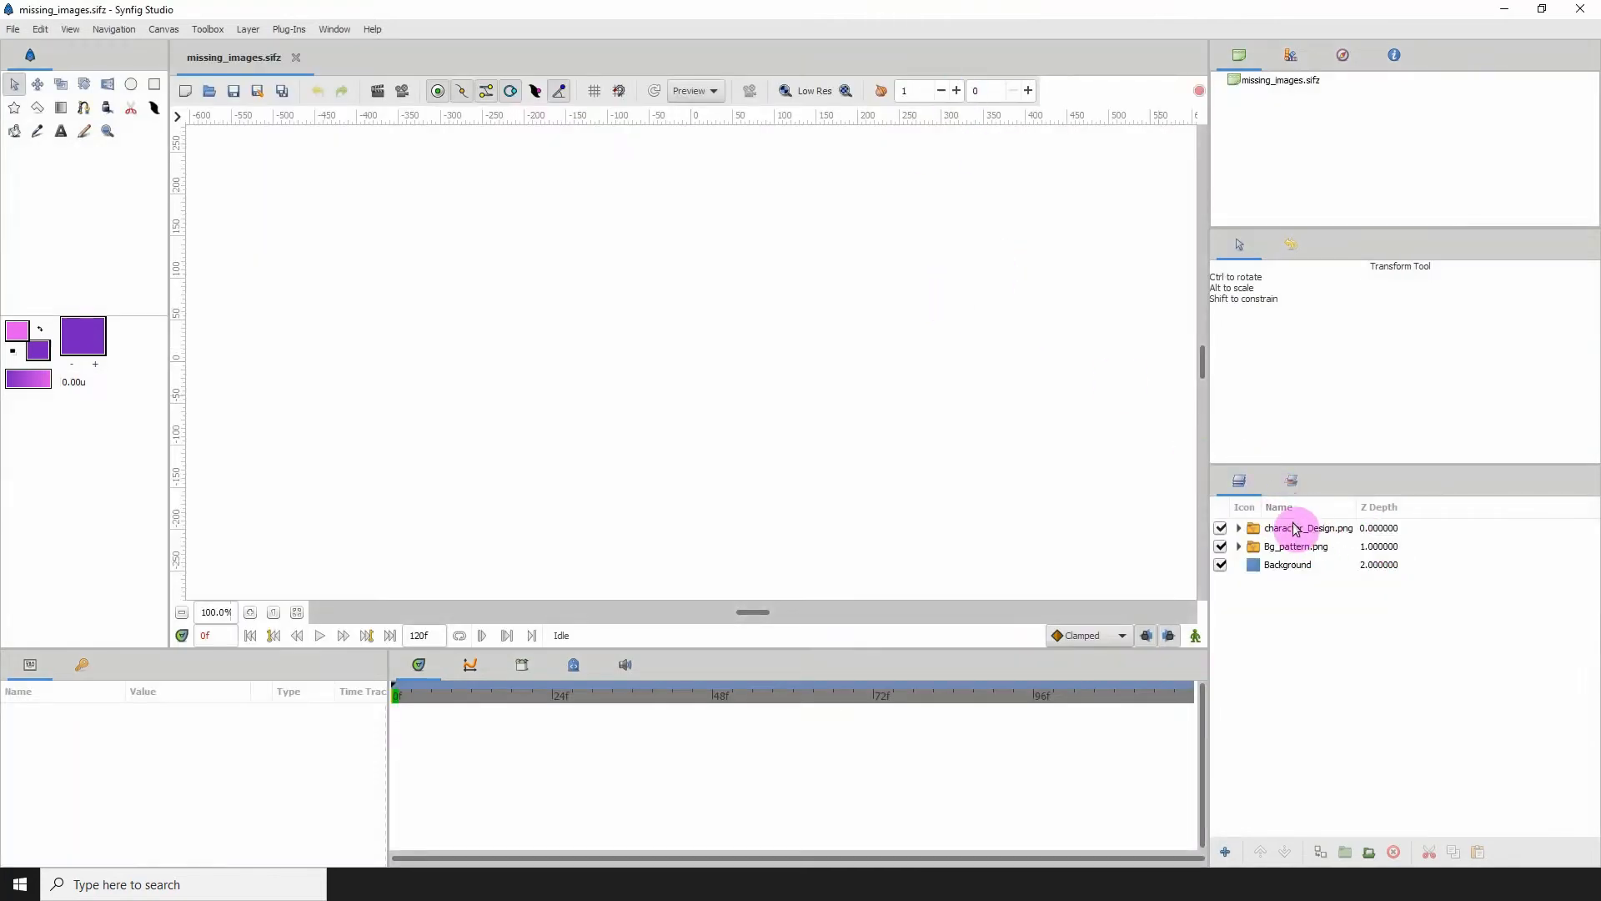
Step: Expand the character_Design.png group and select its inner image layer
left_click(1310, 527)
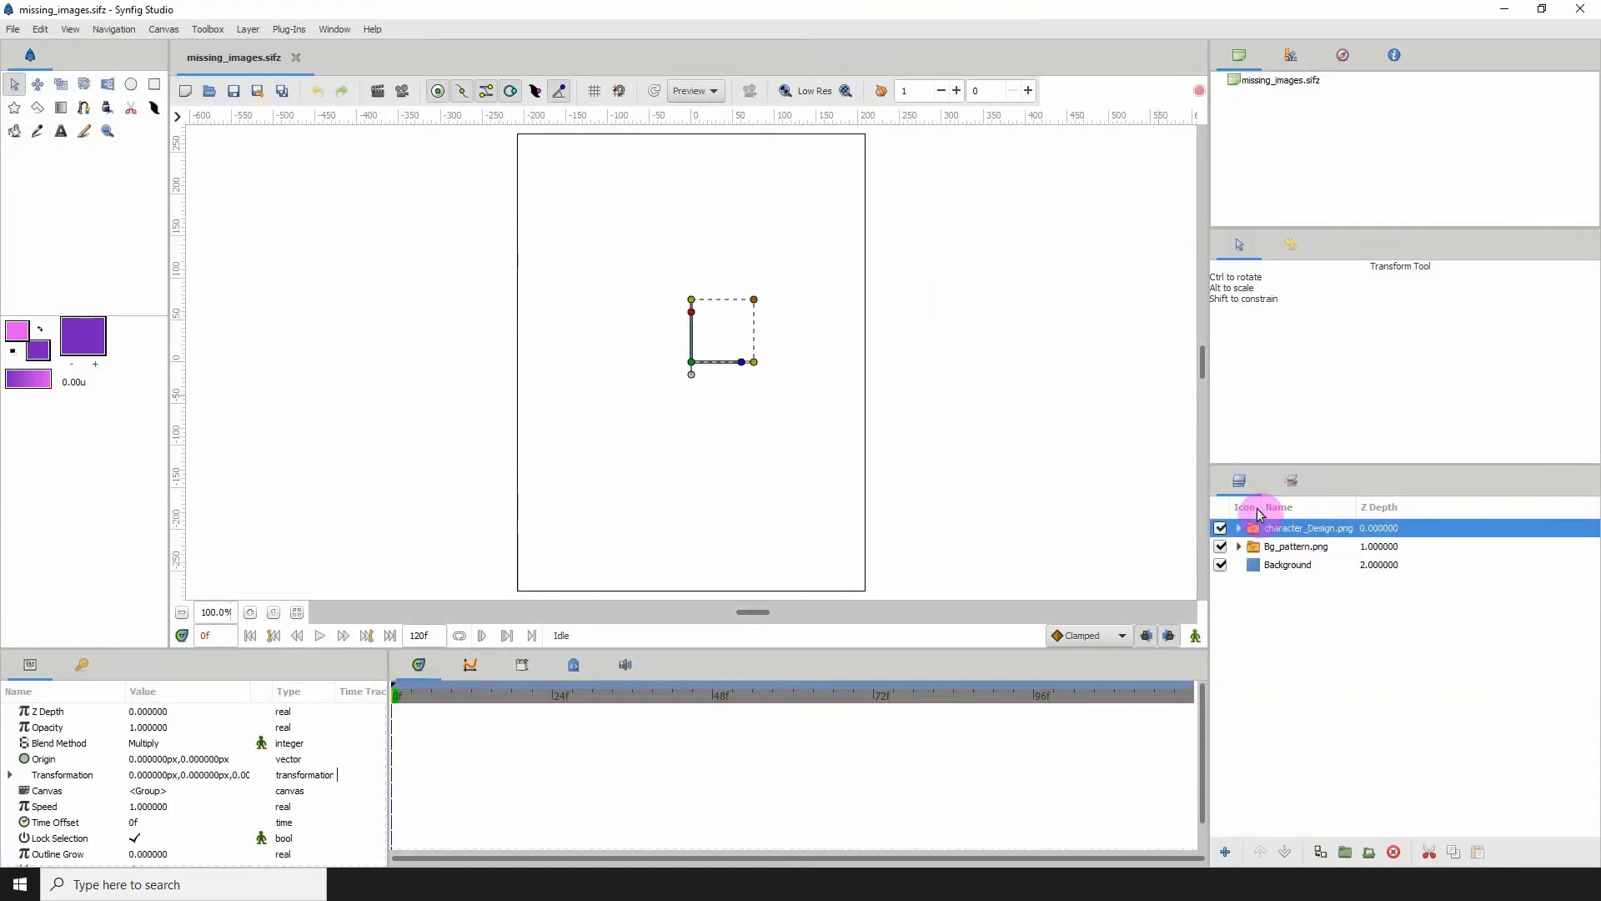
mouse_move(1298, 514)
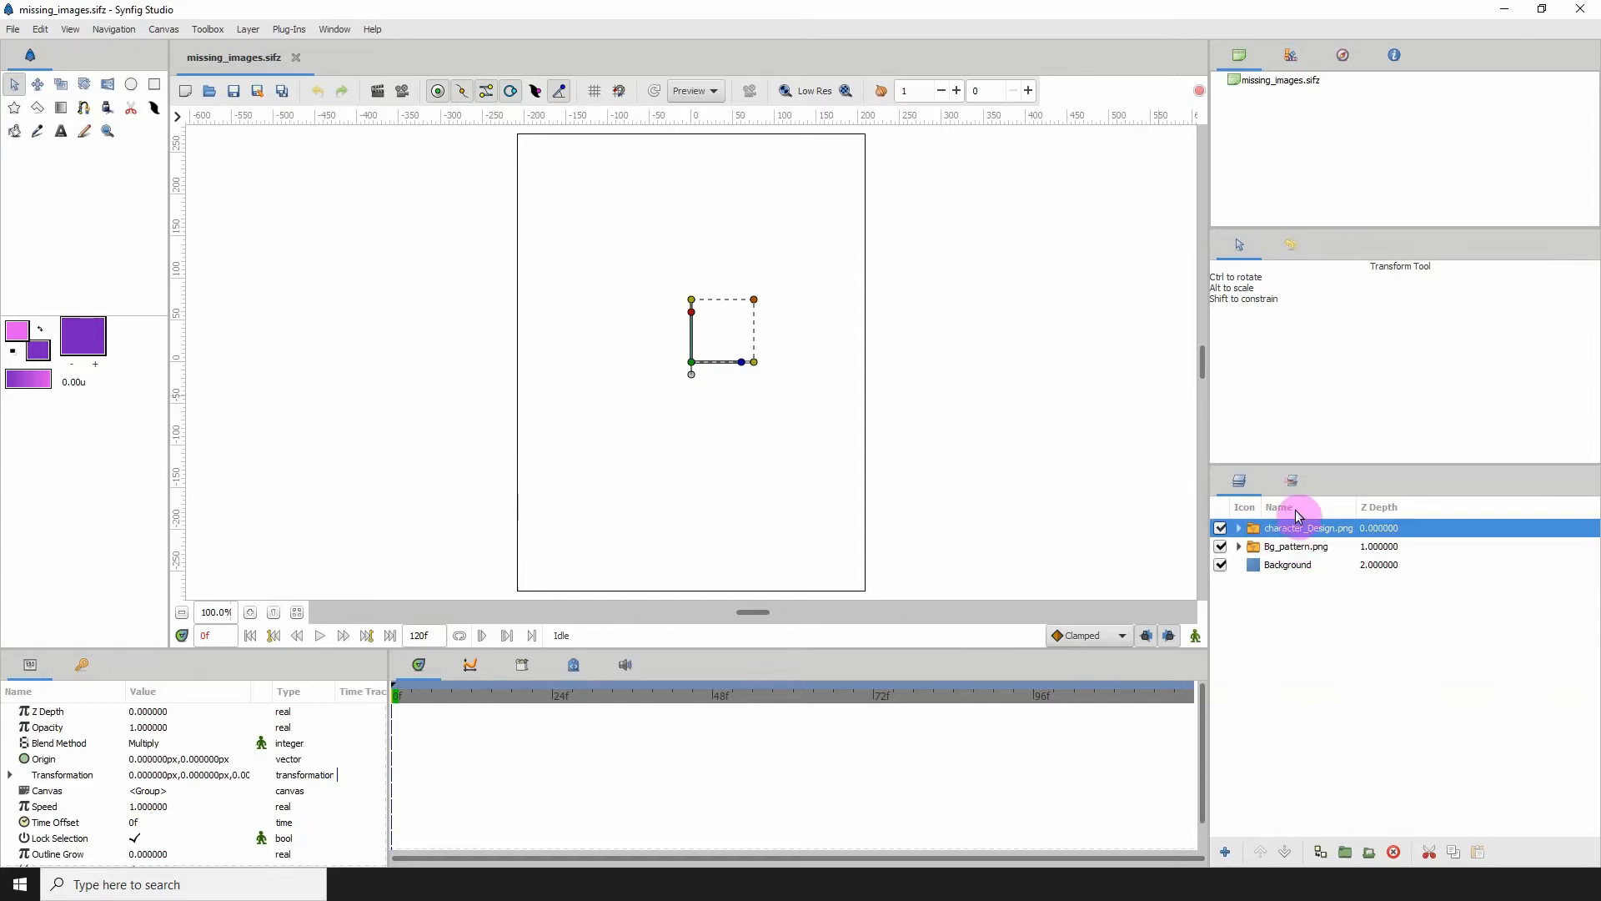
left_click(1296, 546)
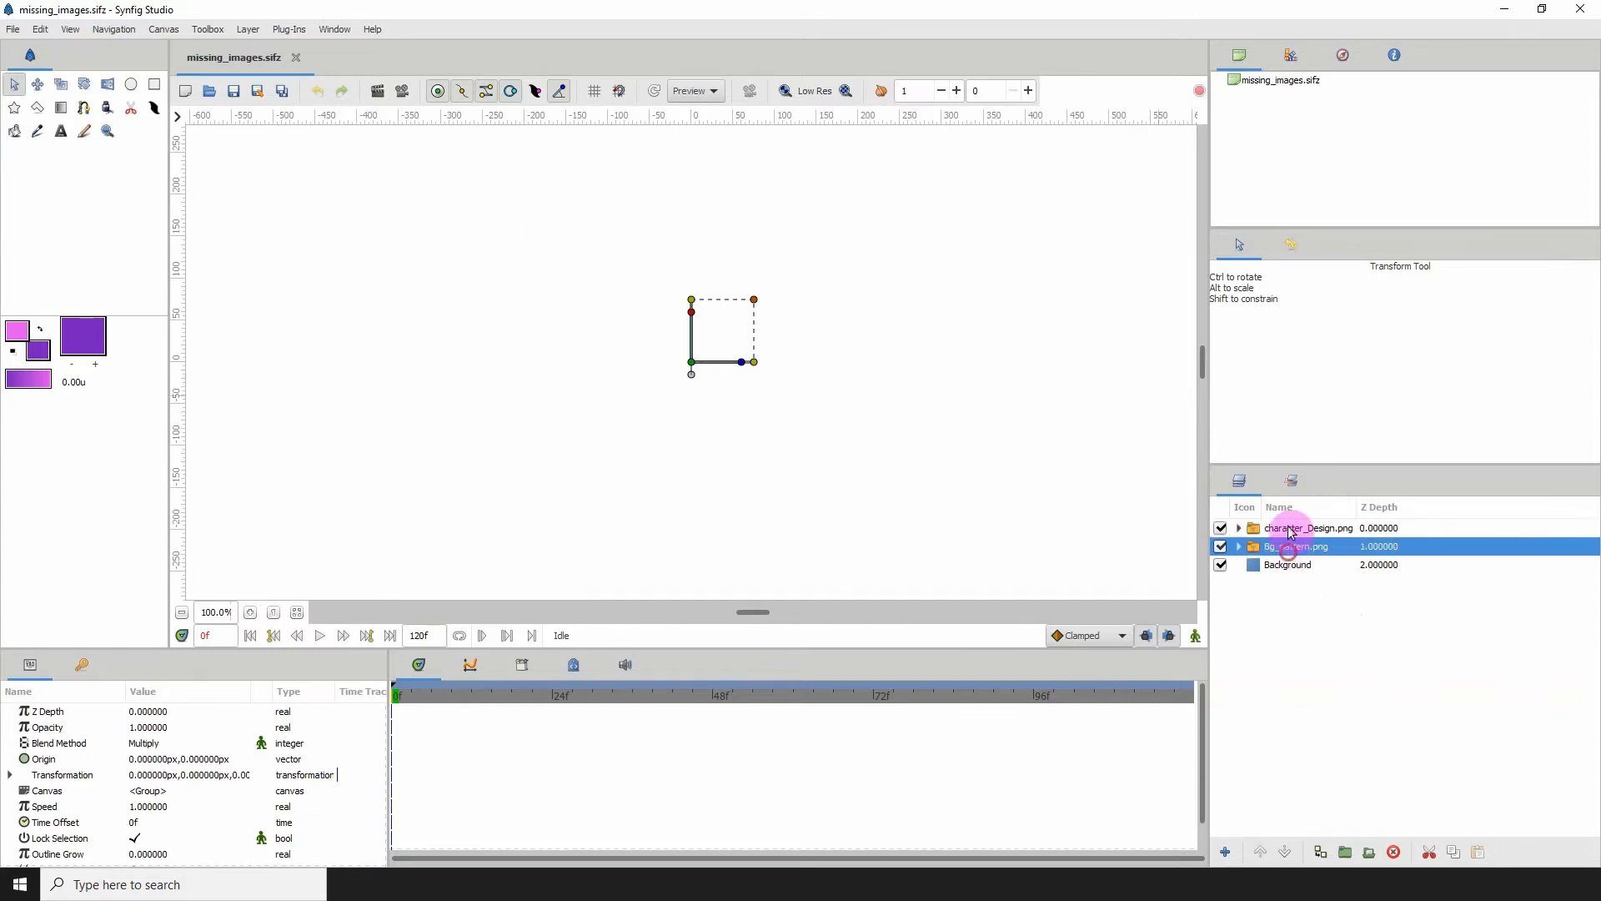
left_click(1308, 527)
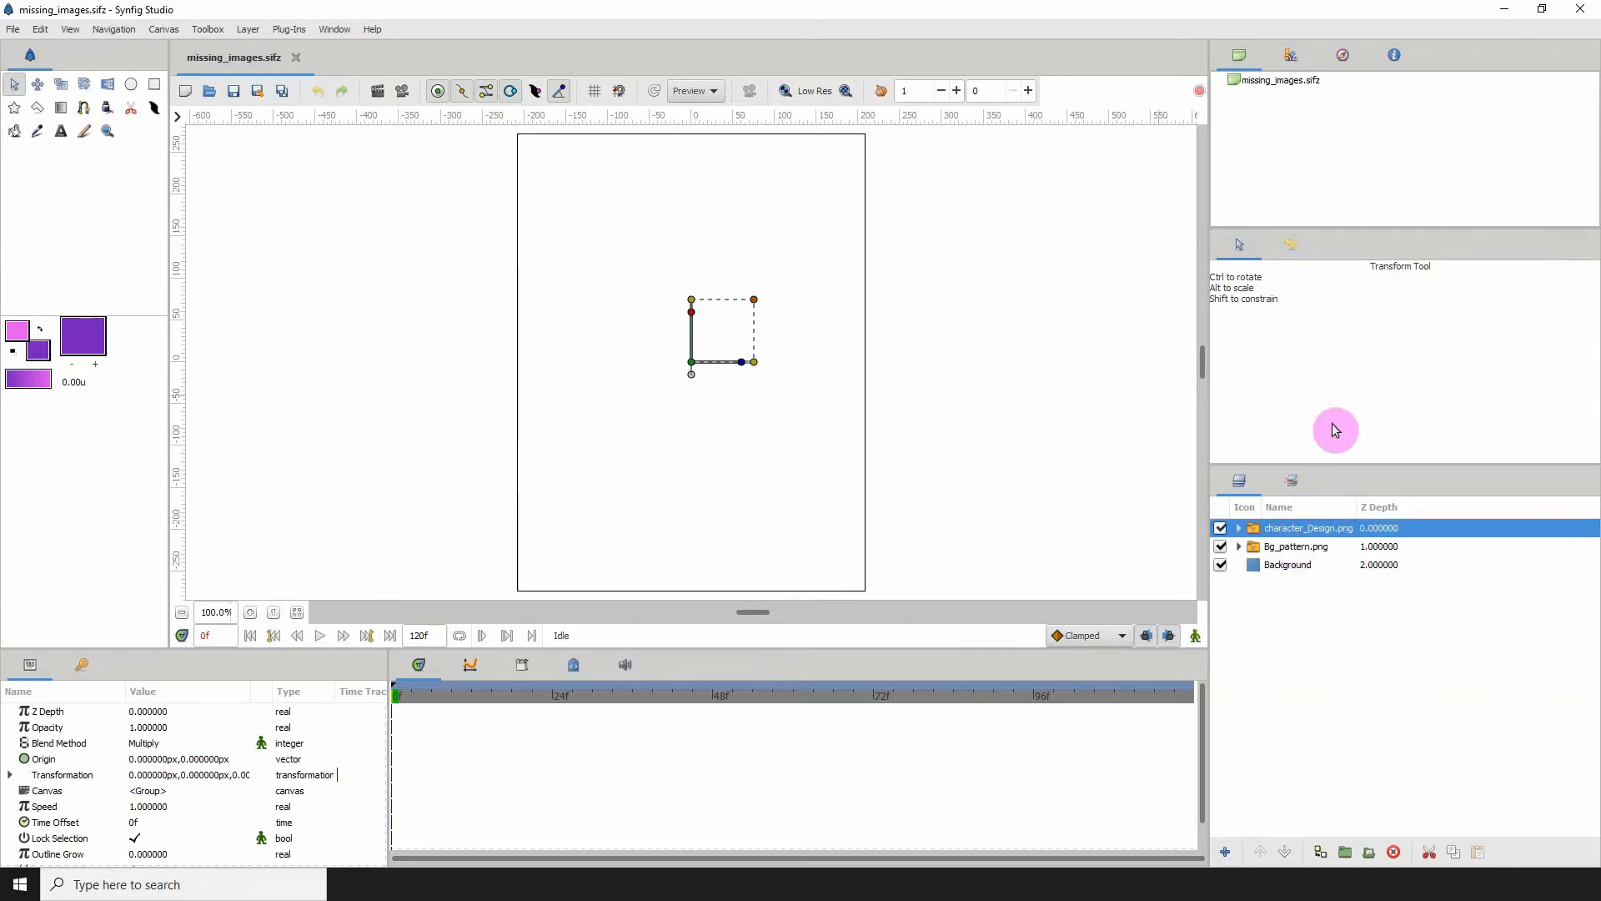
mouse_move(1298, 547)
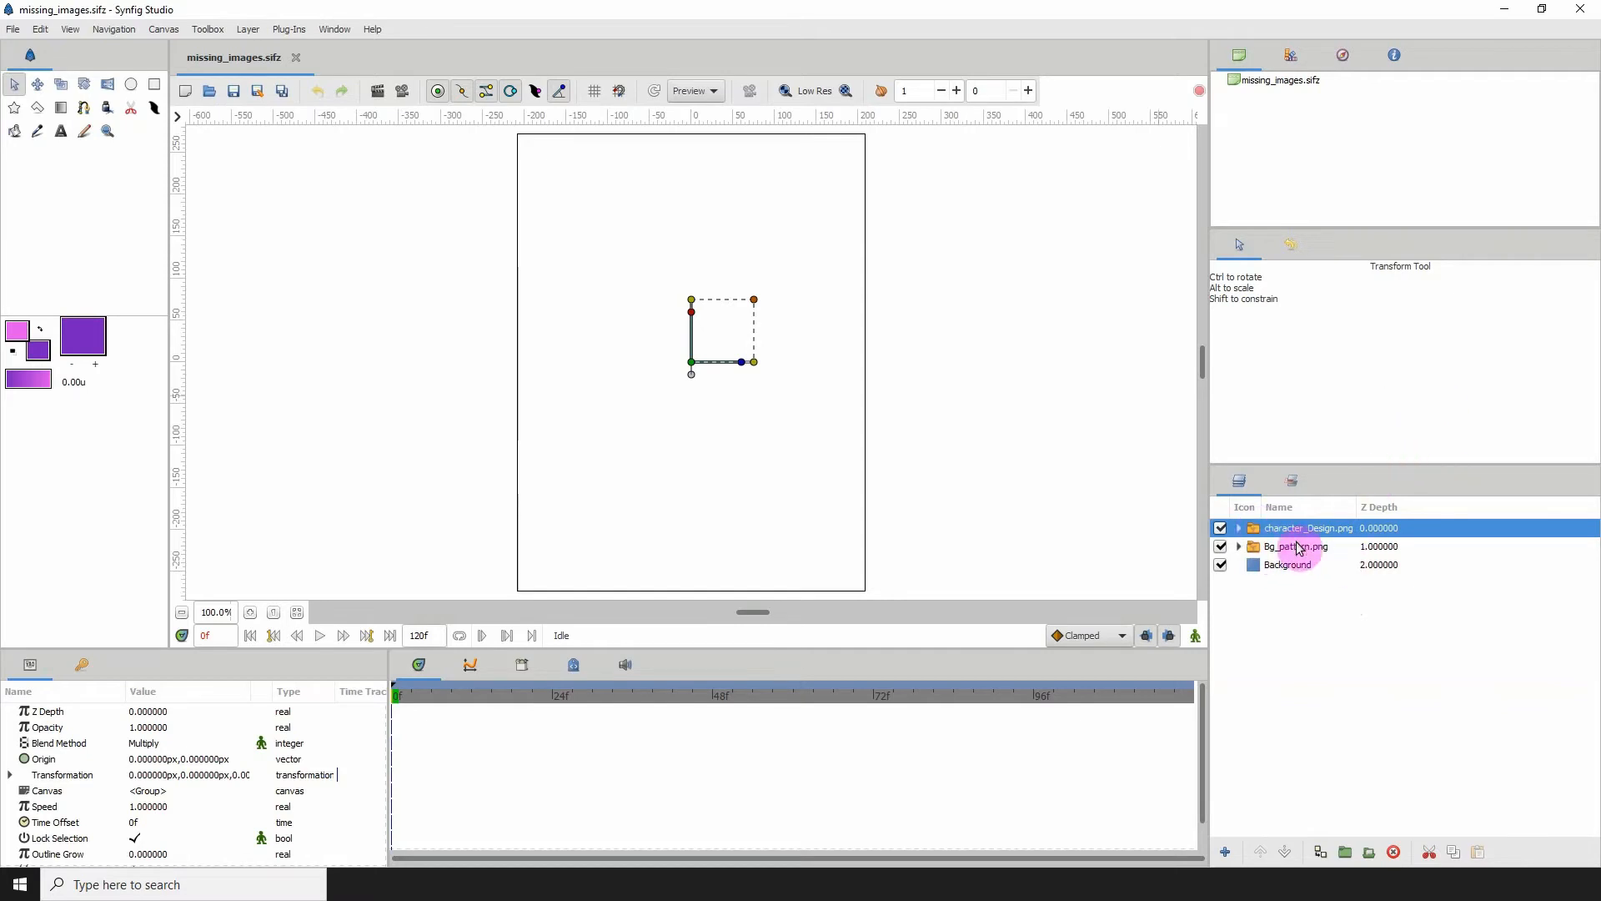
mouse_move(1285, 542)
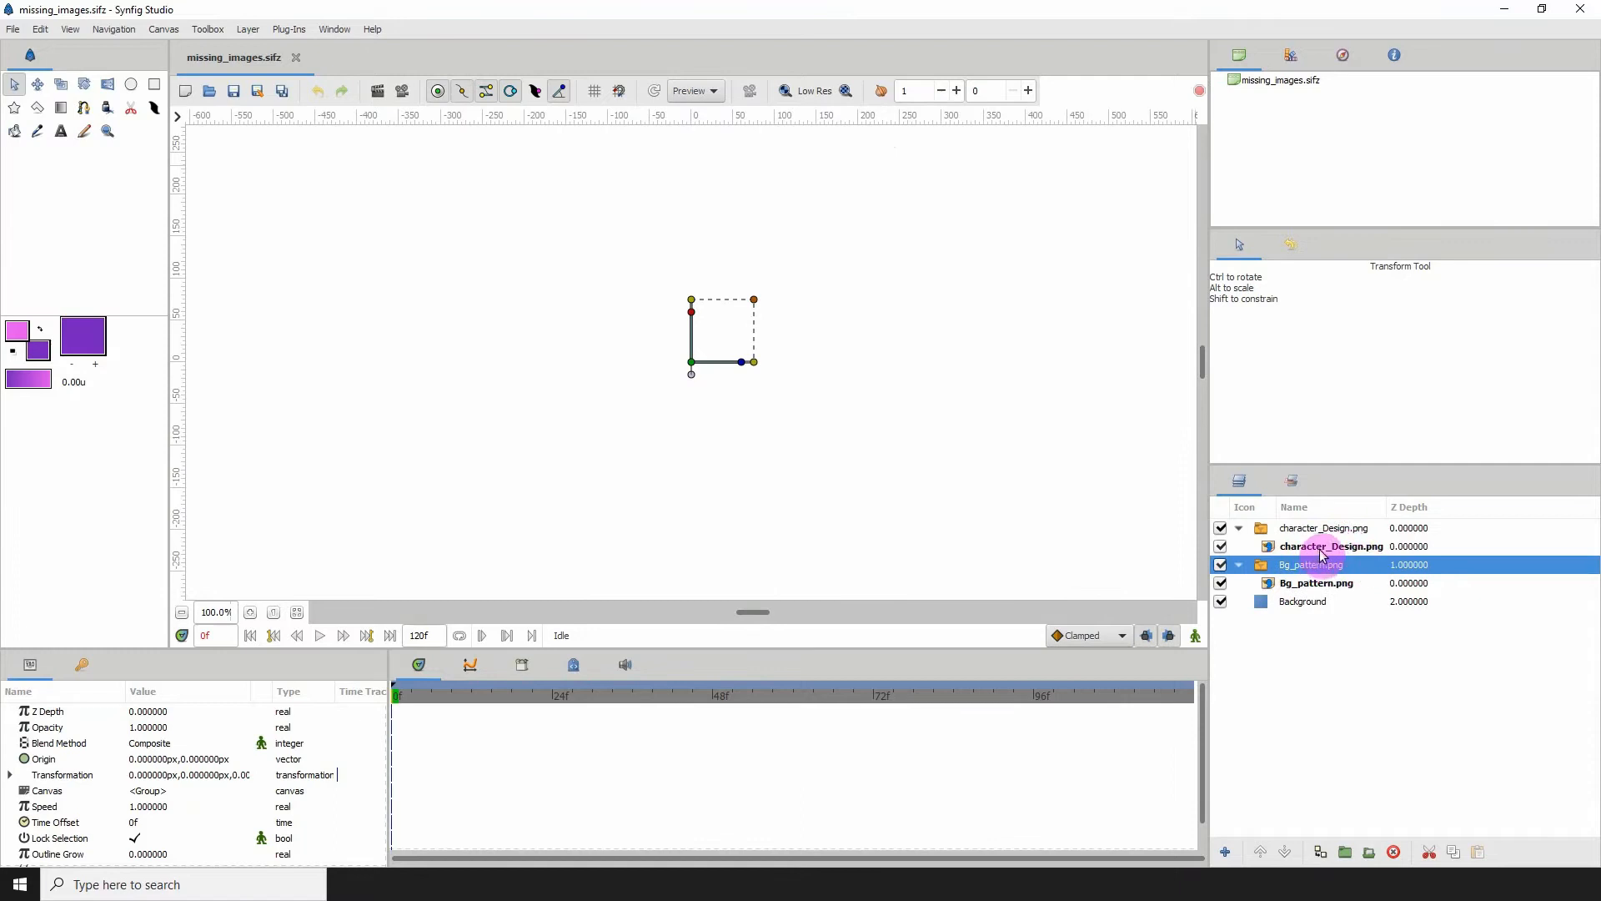
Step: Reveal the inner layer's stale Filename path images/character_Design.png
left_click(1331, 546)
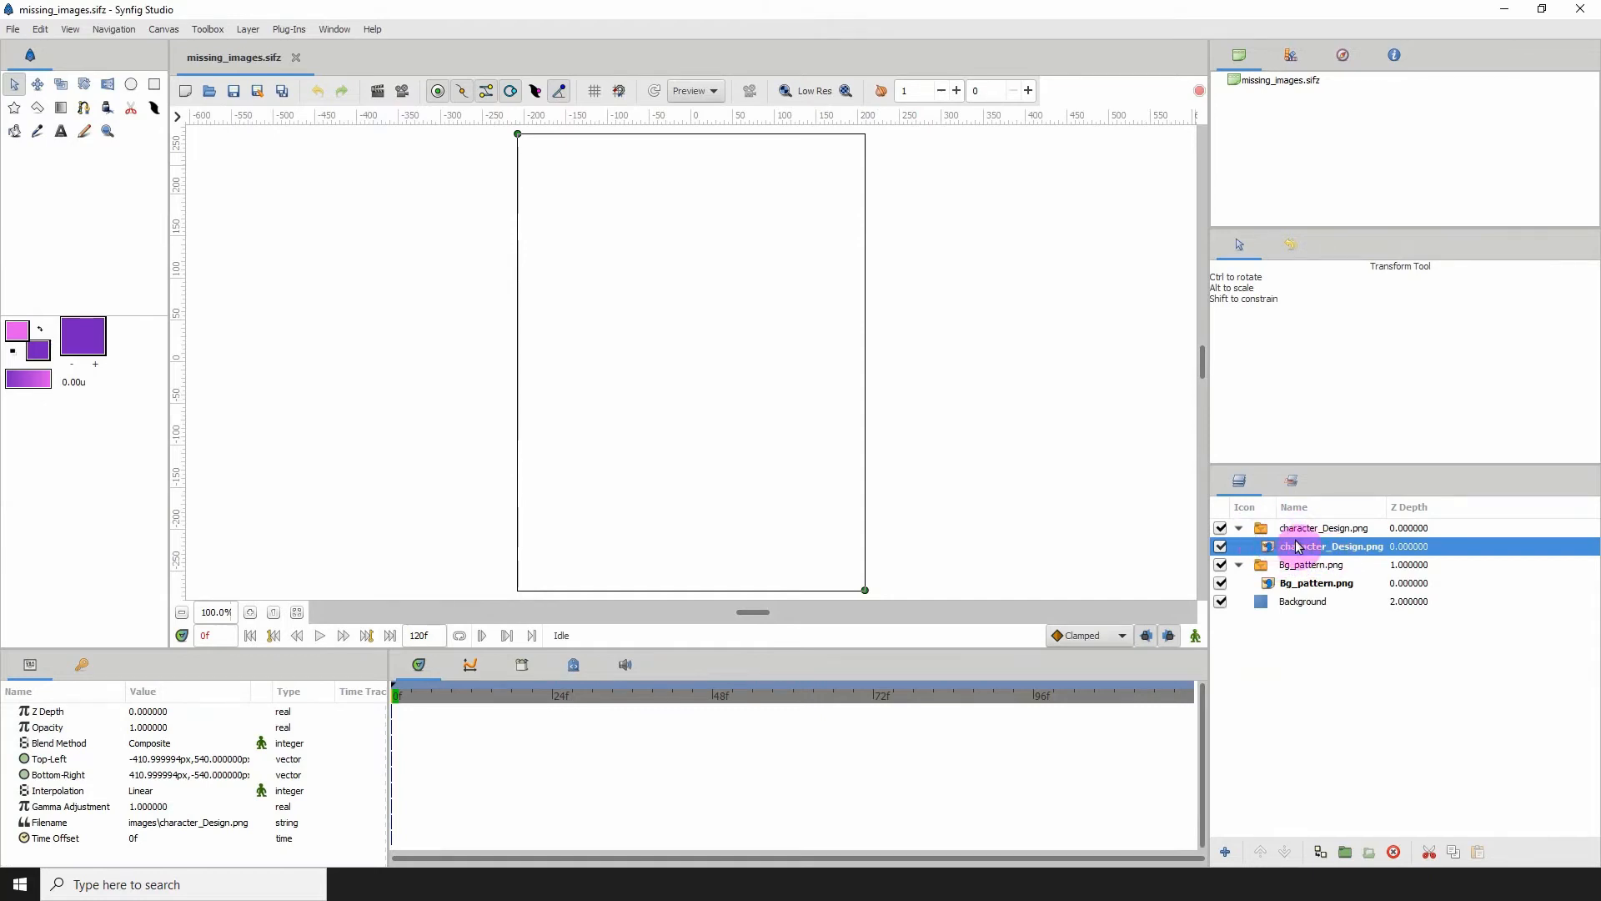
left_click(1331, 529)
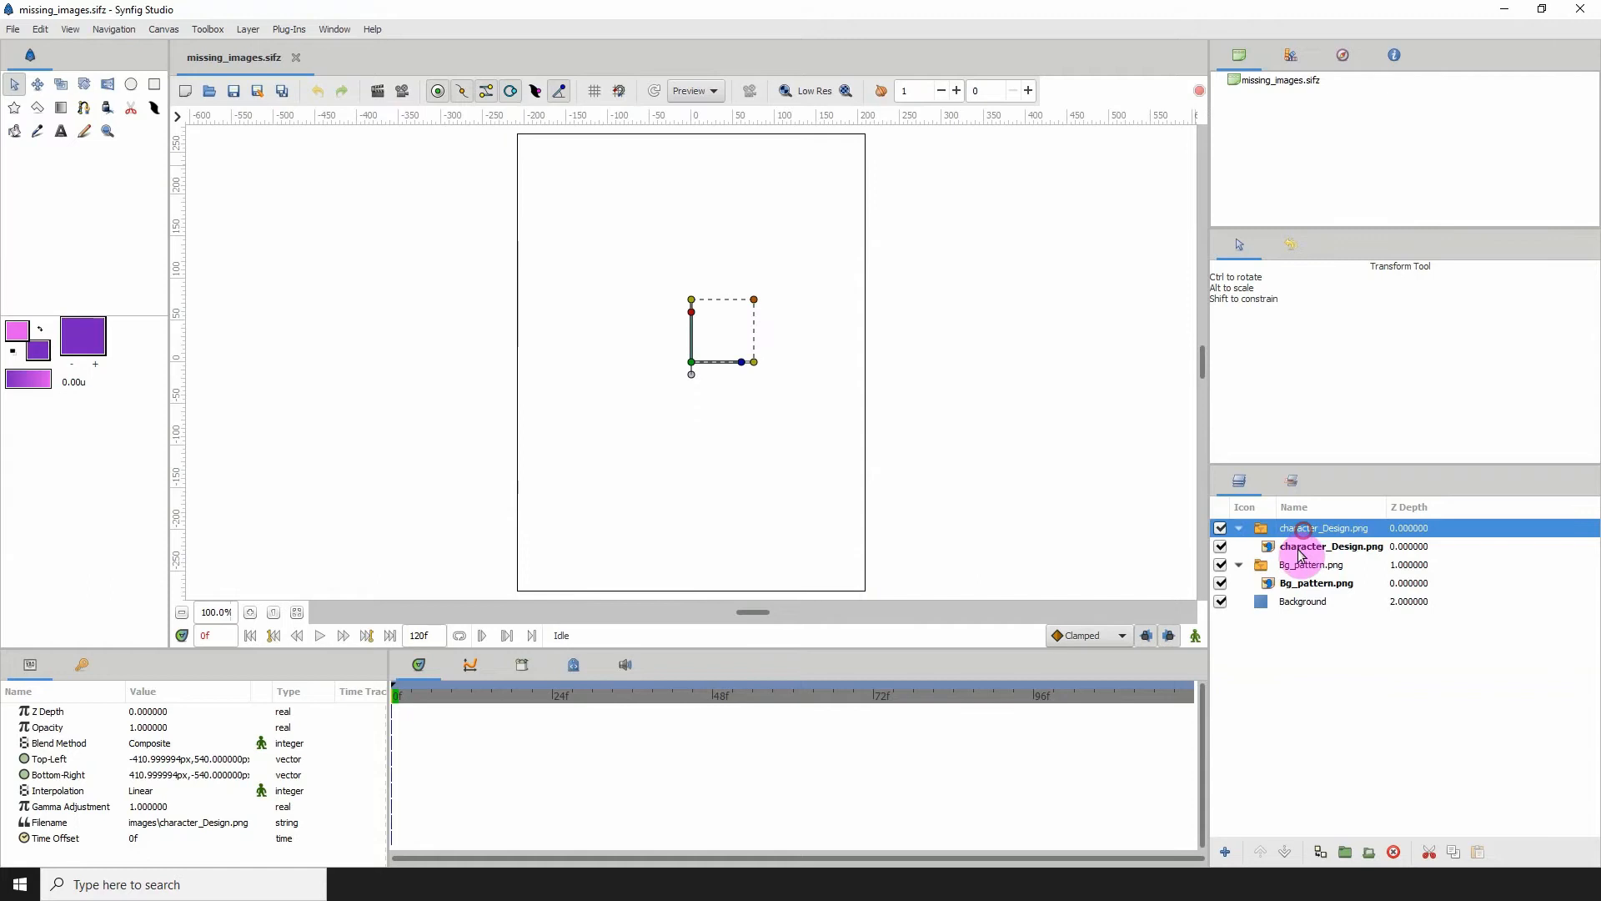
left_click(1332, 547)
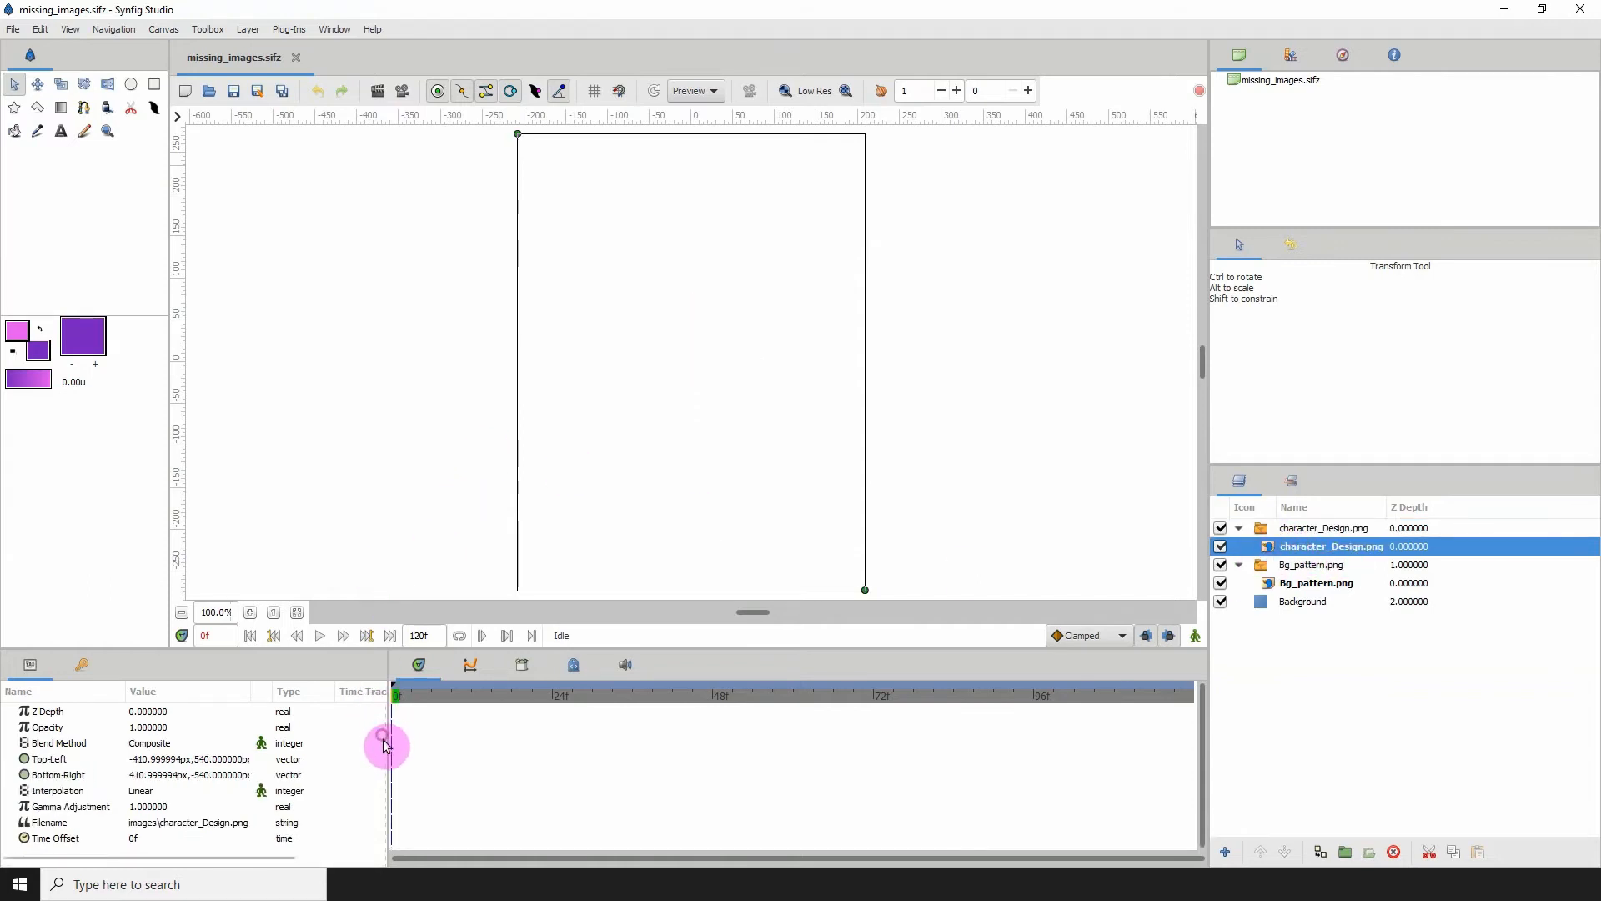
mouse_move(61, 829)
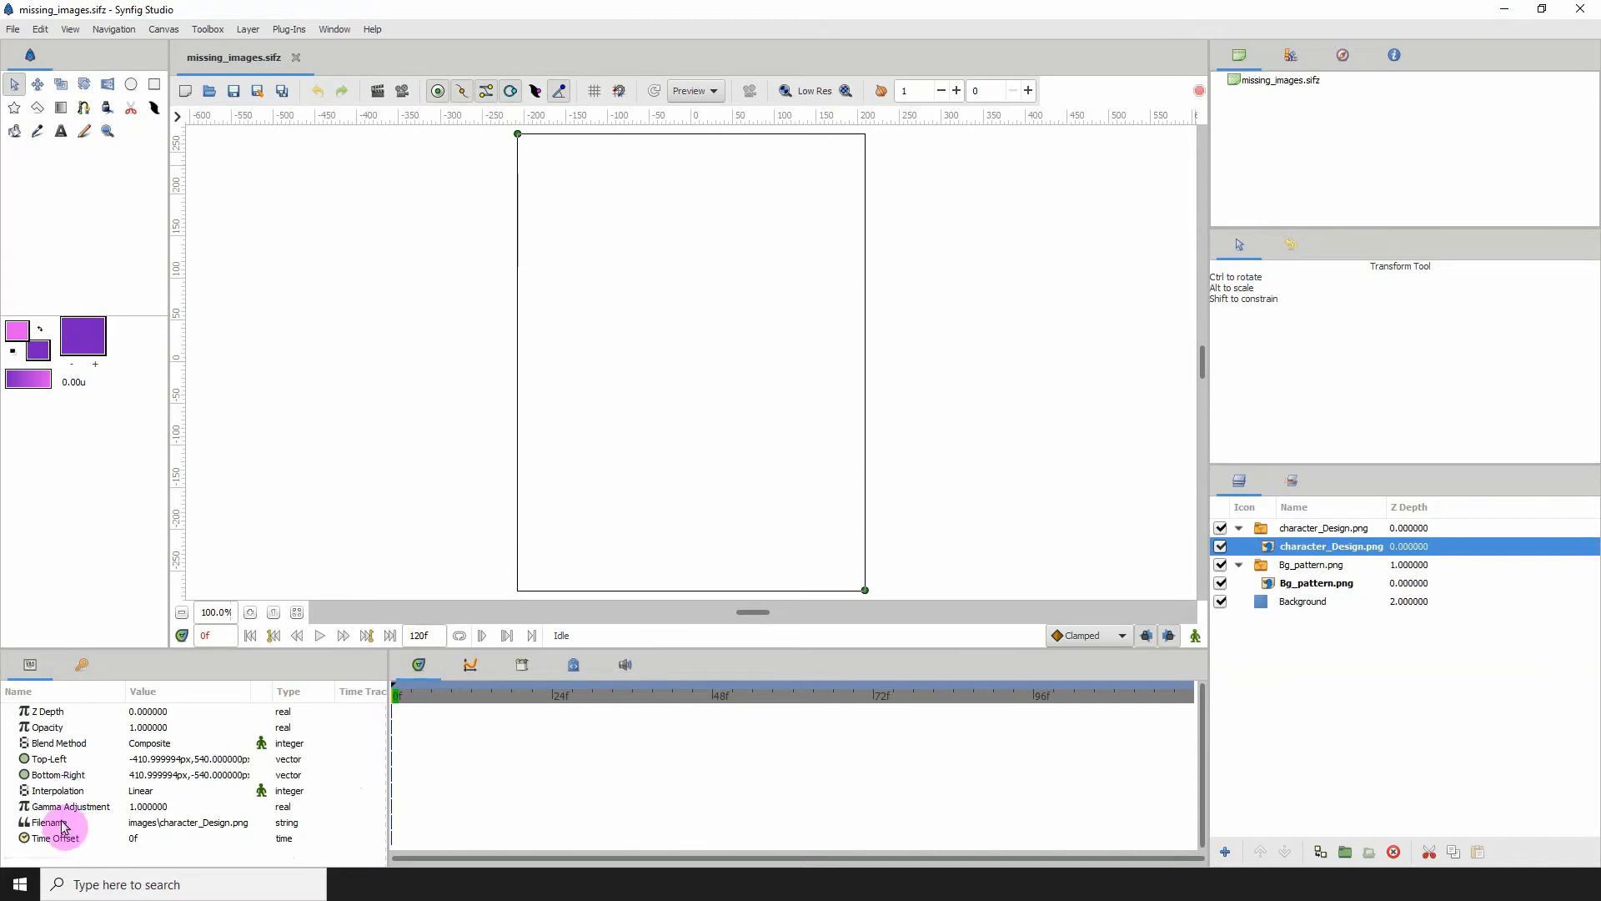
Step: Relink the Filename parameter to character_Design.png in the hhhh folder and load it
left_click(48, 822)
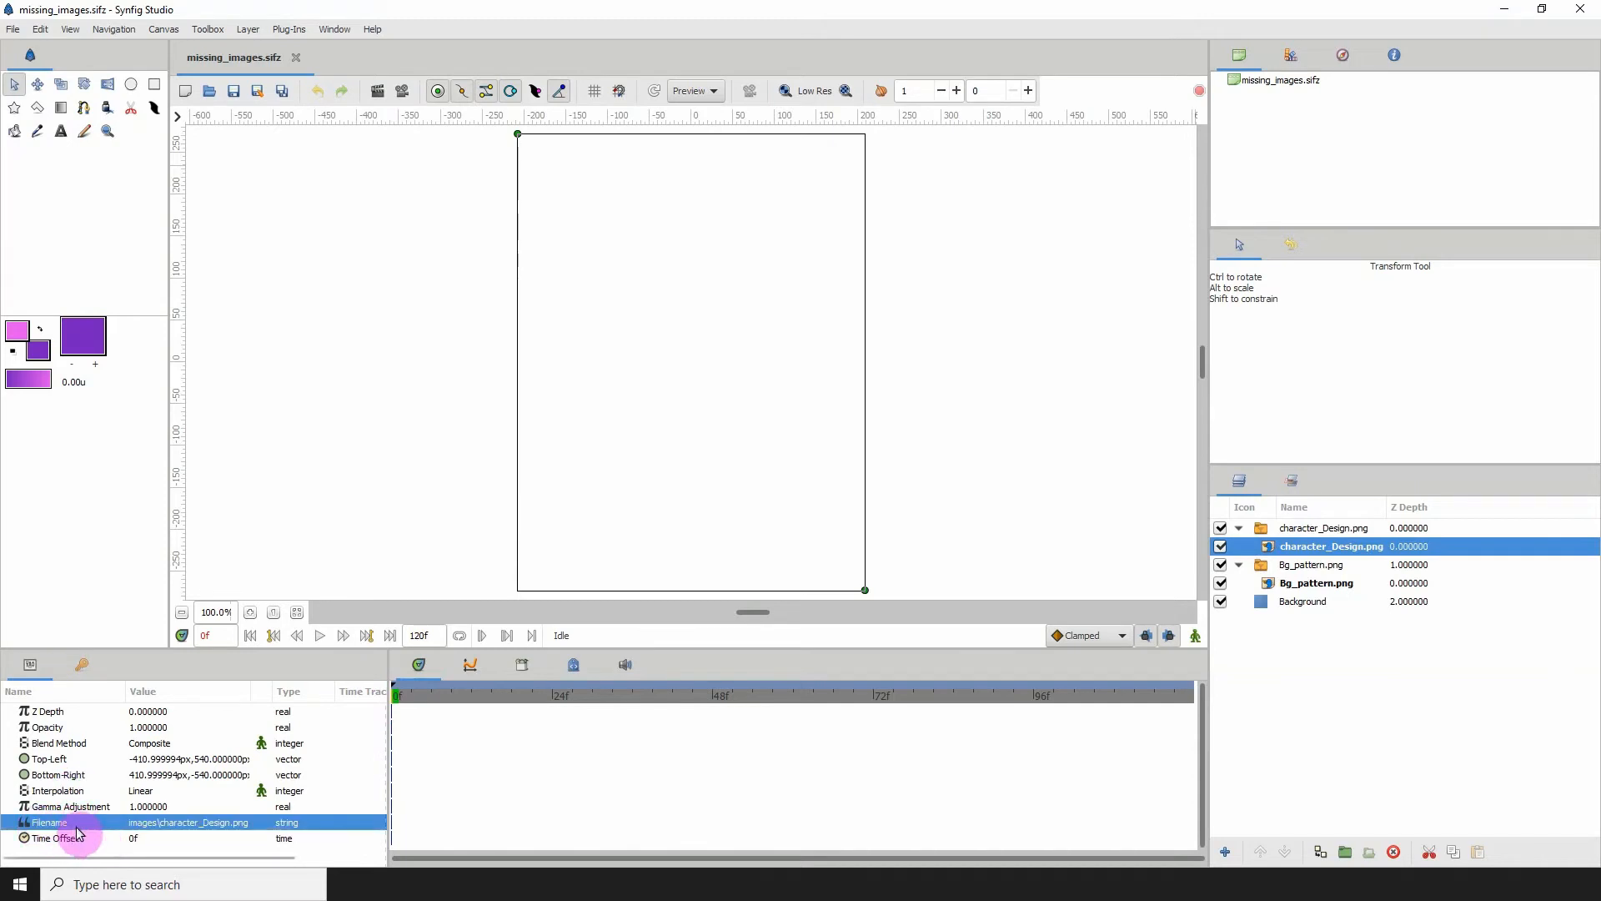
mouse_move(172, 831)
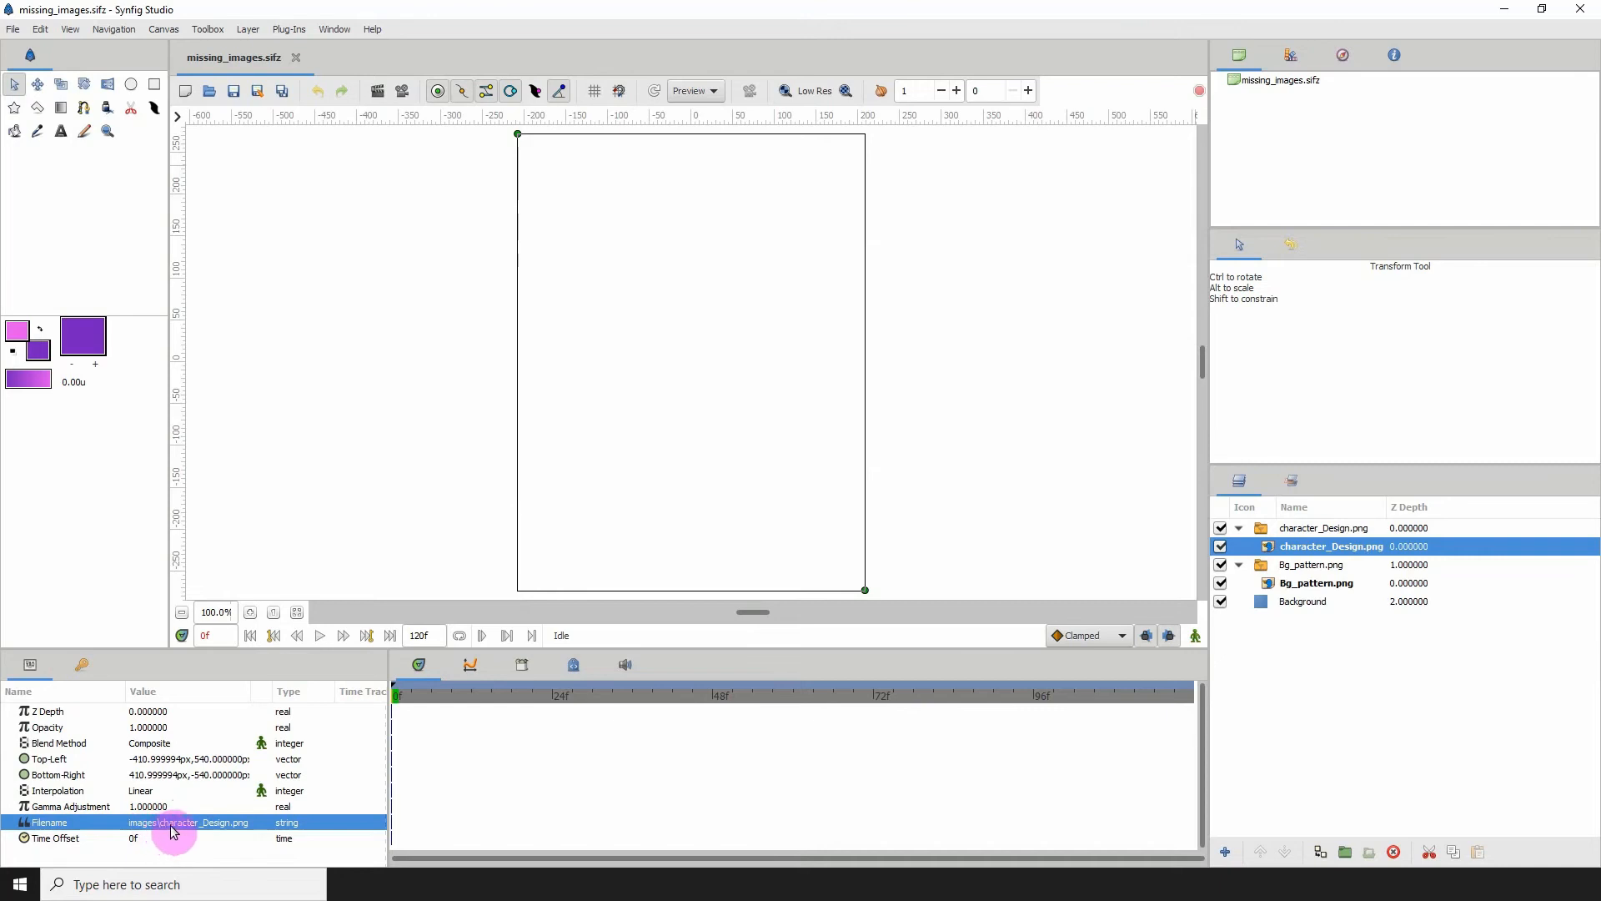
mouse_move(217, 827)
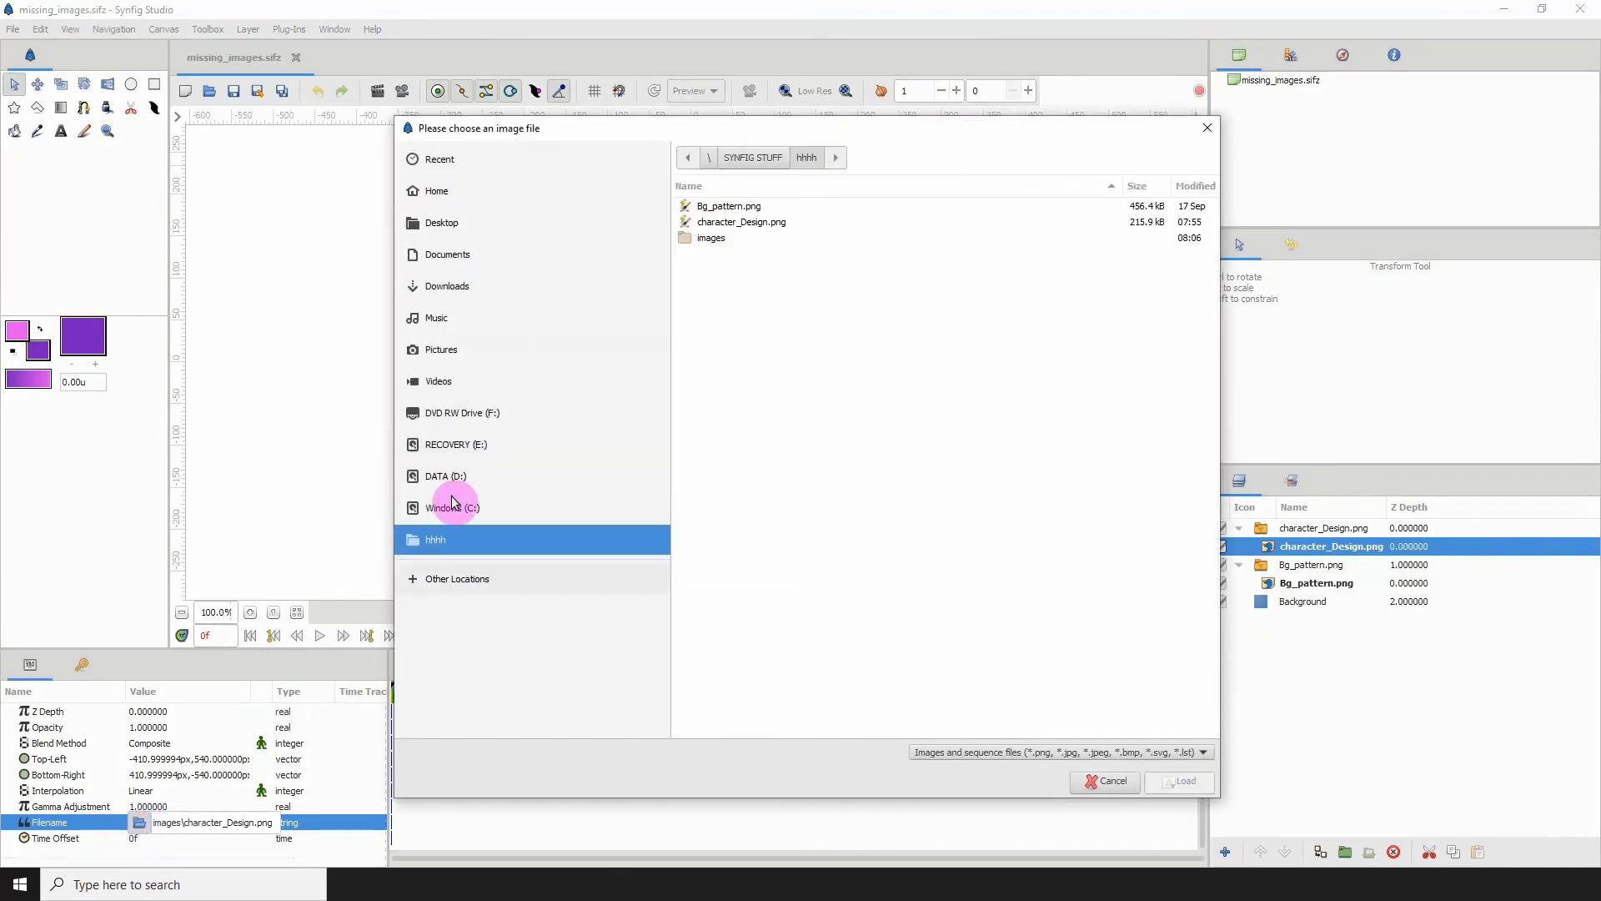
mouse_move(836, 238)
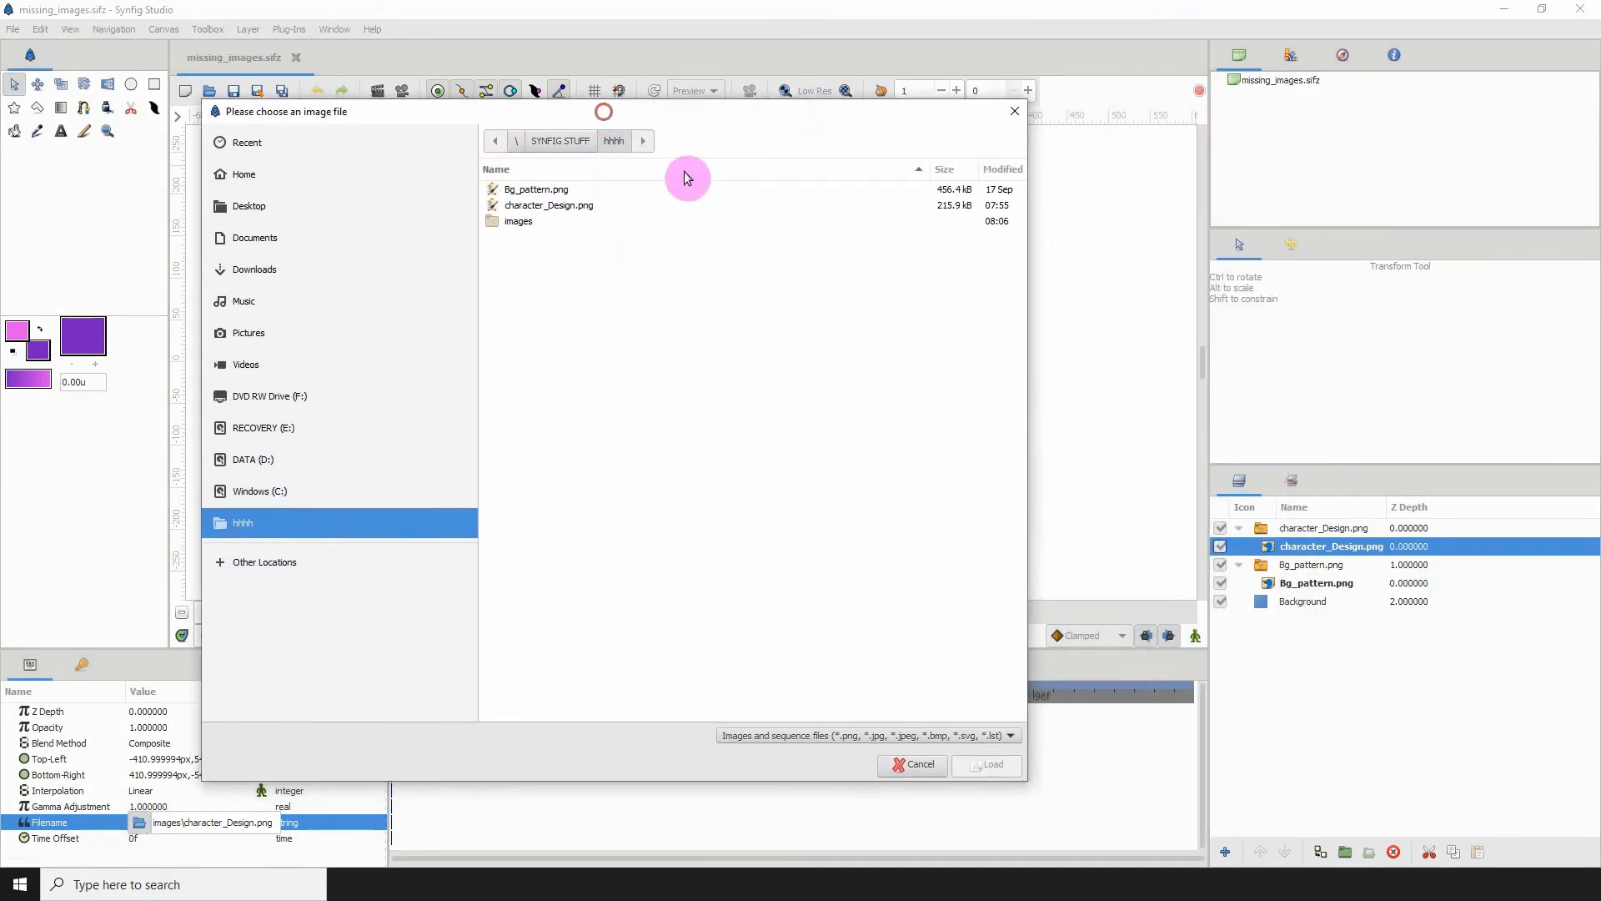
mouse_move(539, 204)
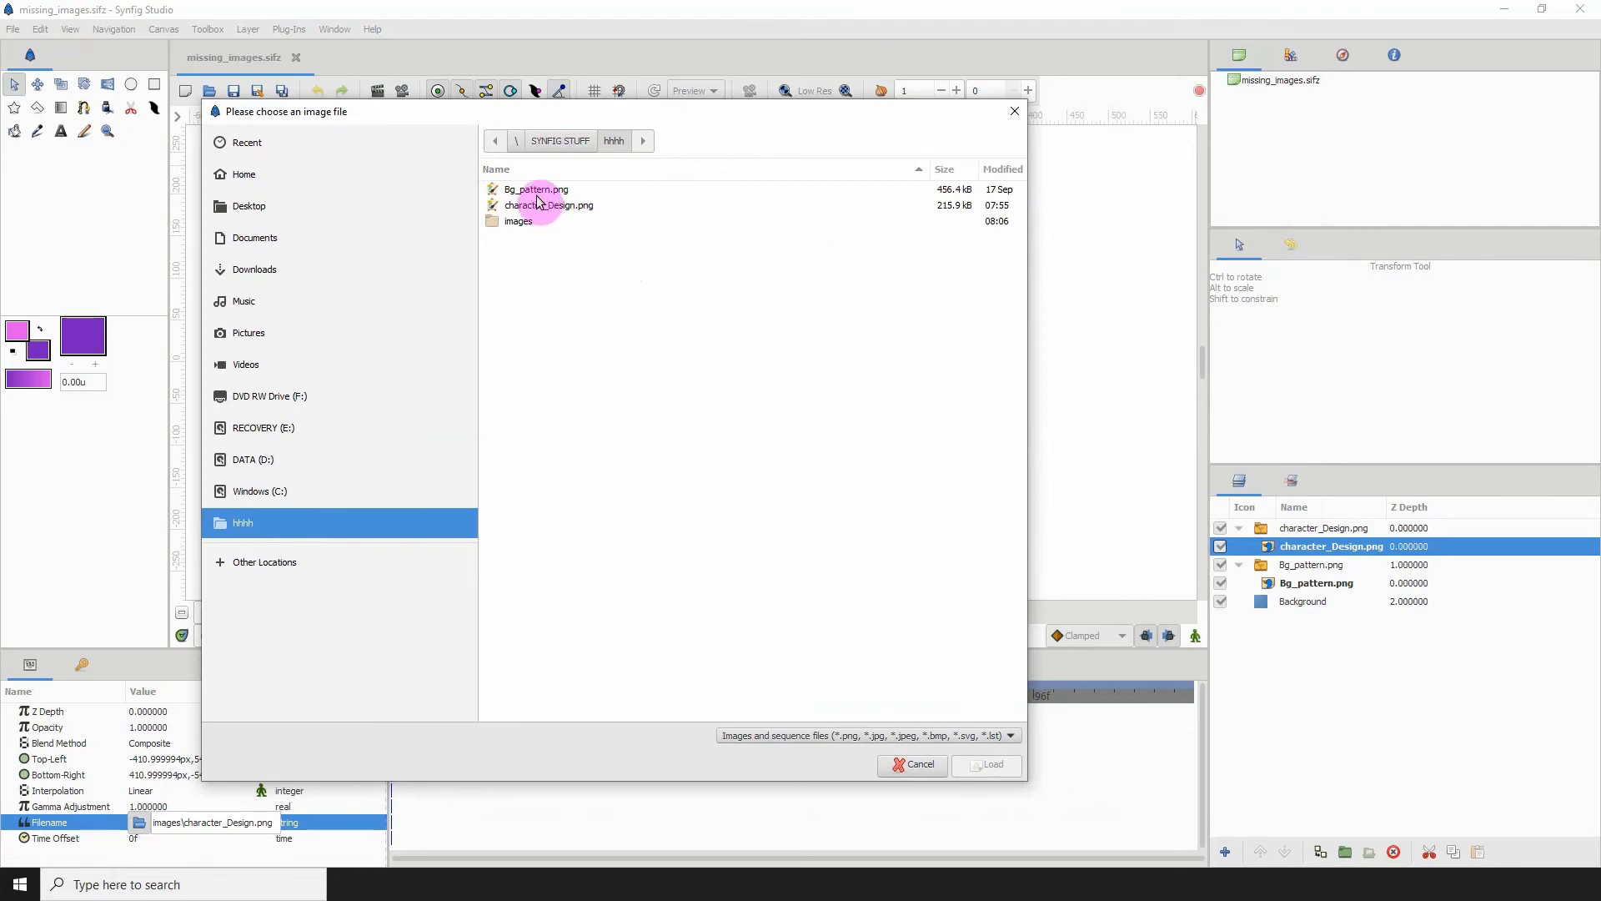
left_click(535, 188)
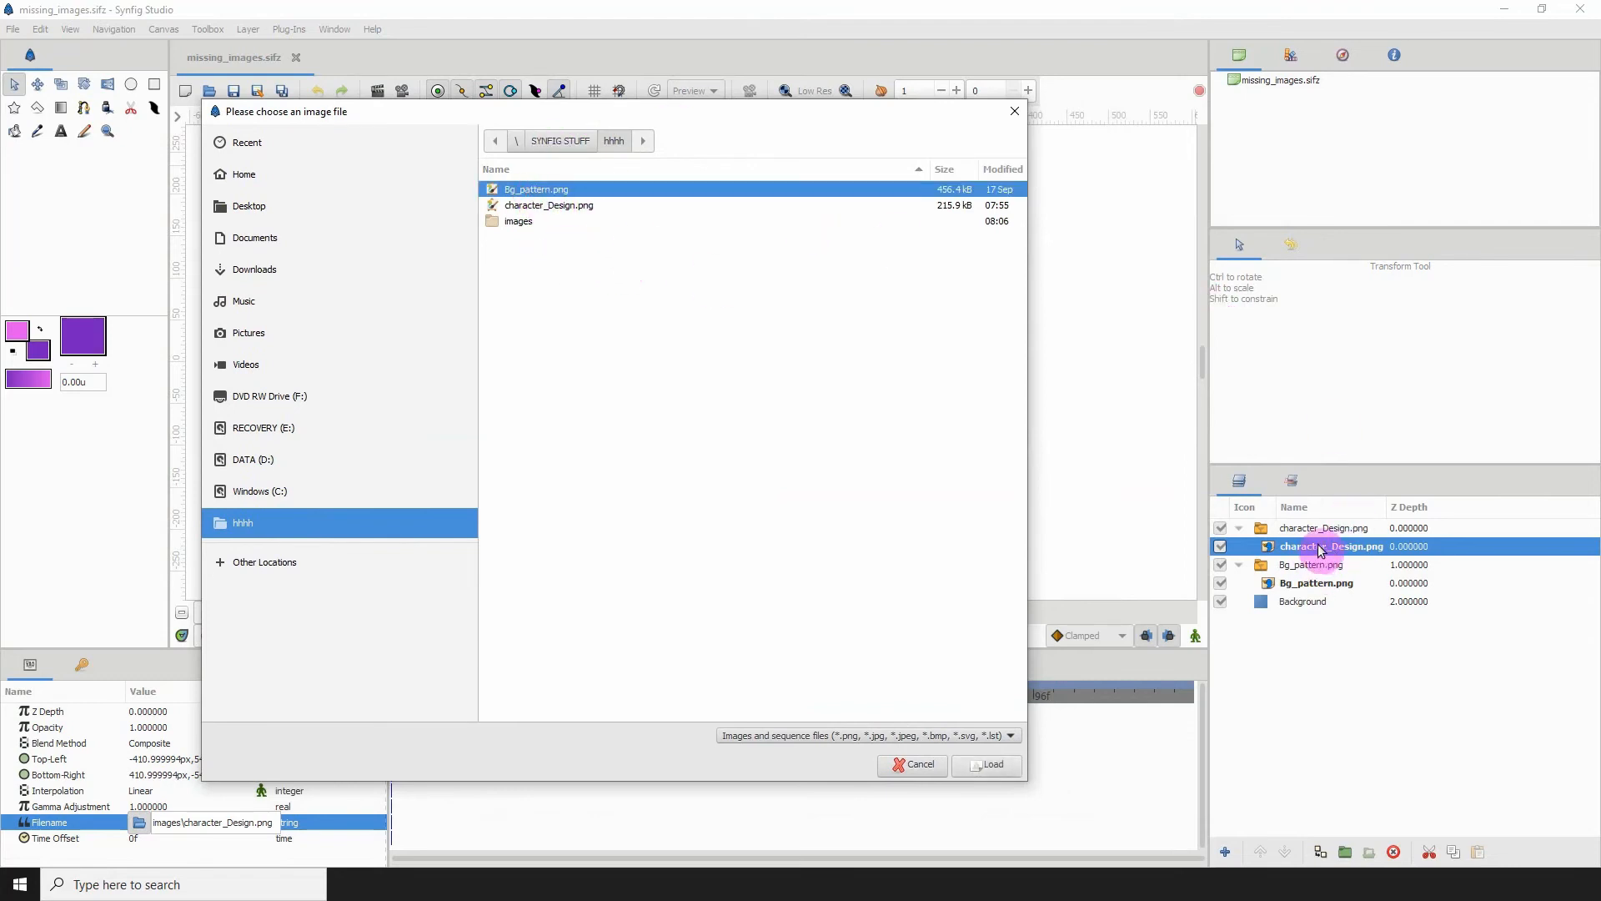
left_click(549, 205)
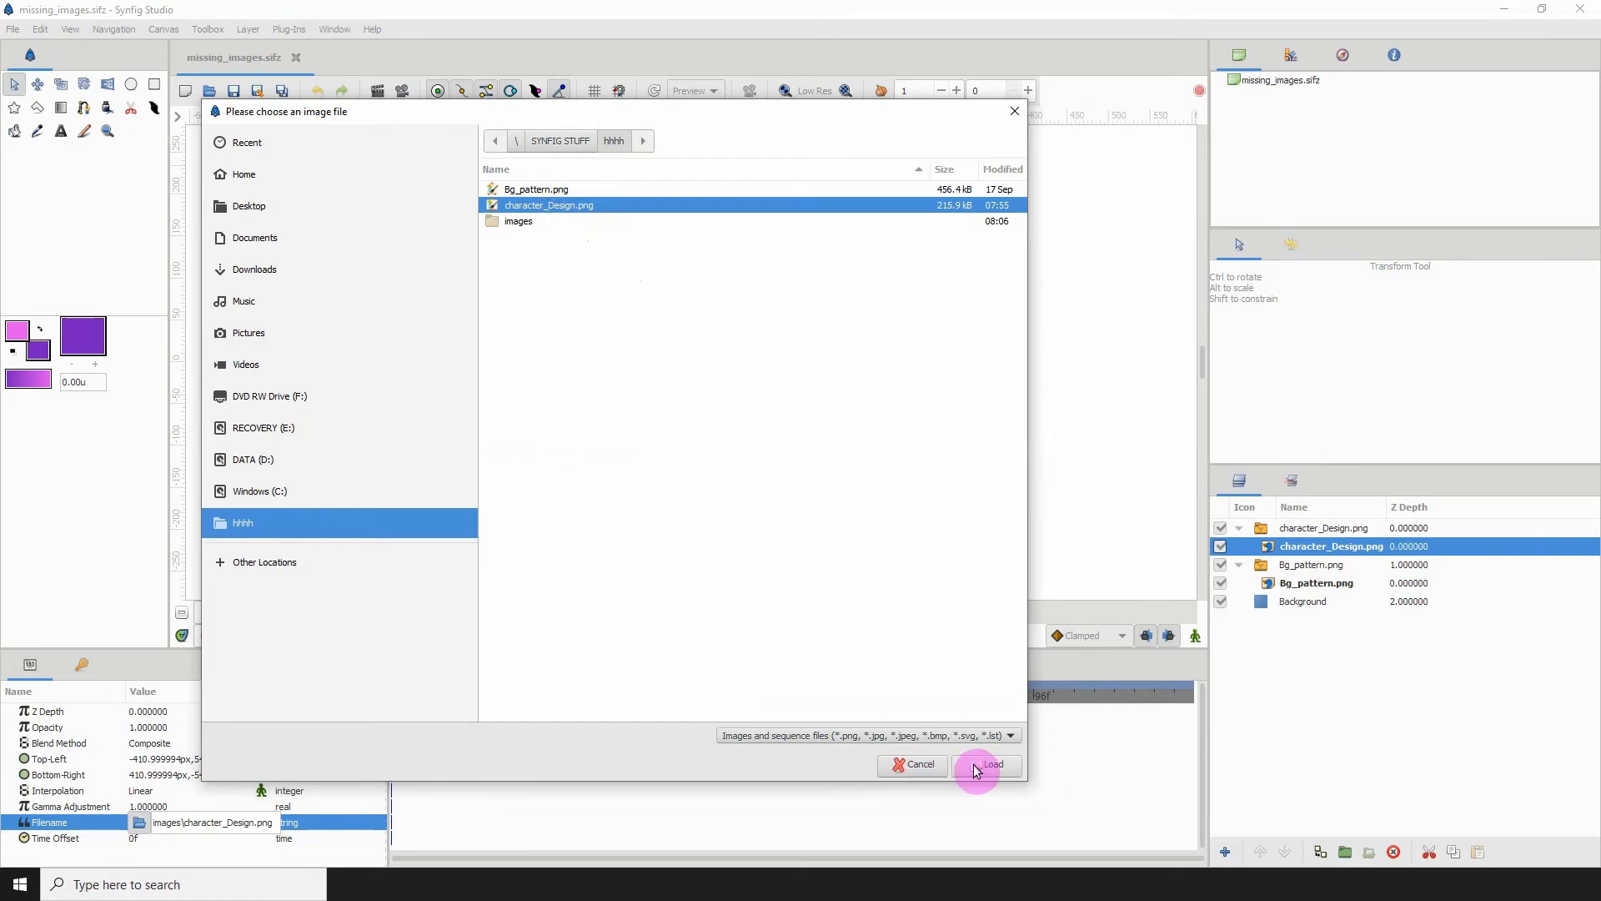
left_click(984, 764)
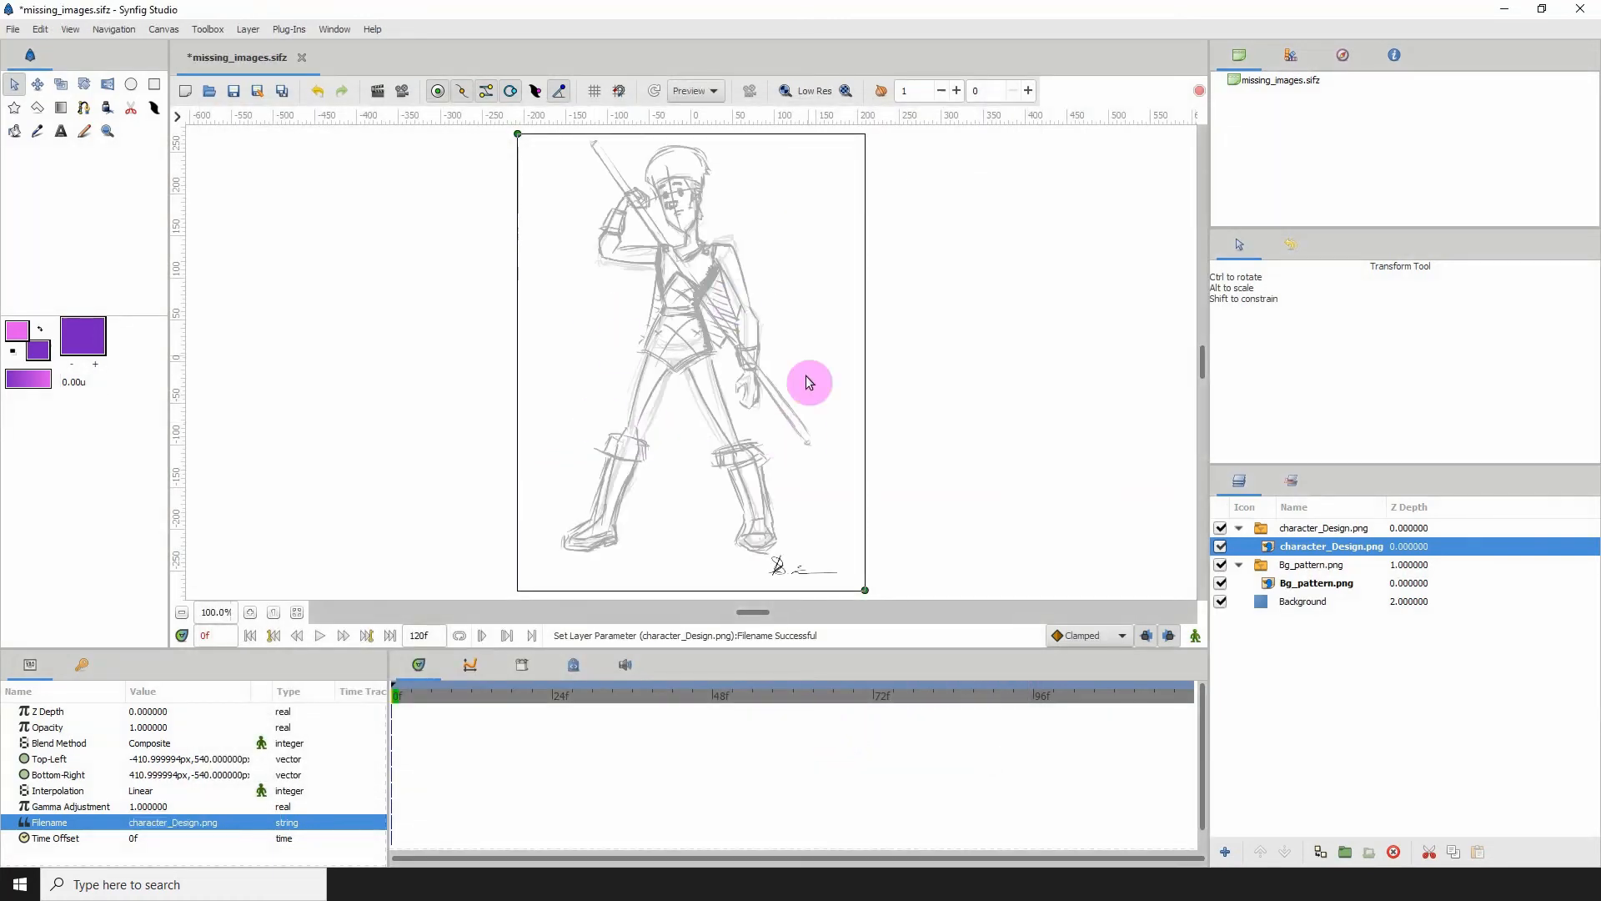
left_click(1316, 582)
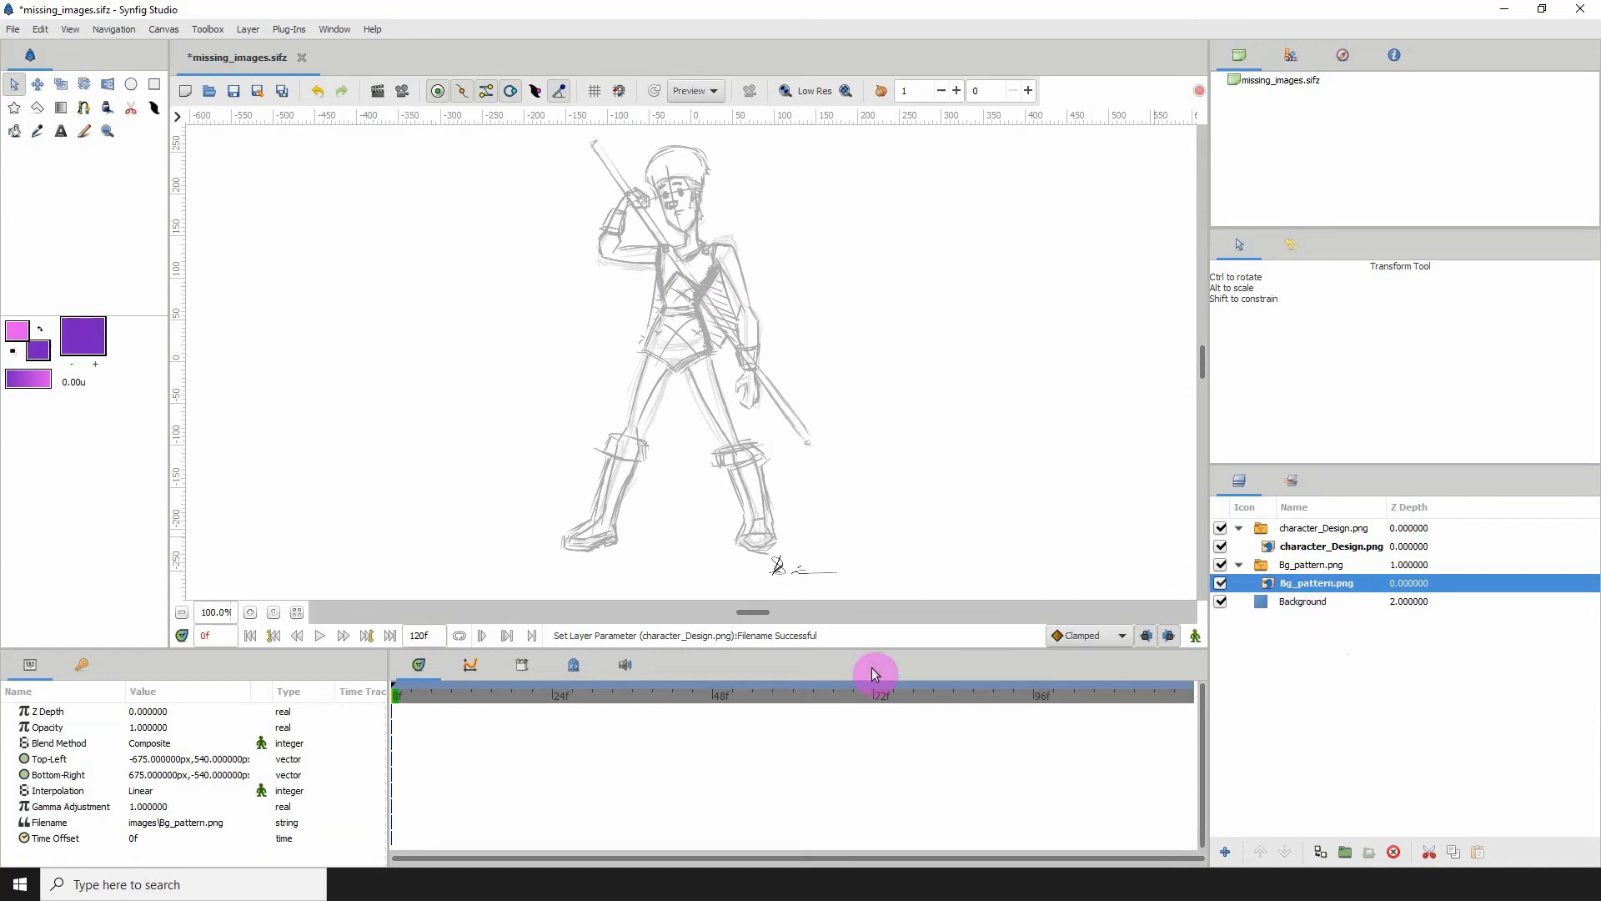
Step: Relink the background layer's Filename to the moved Bg_pattern.png in hhhh
left_click(48, 822)
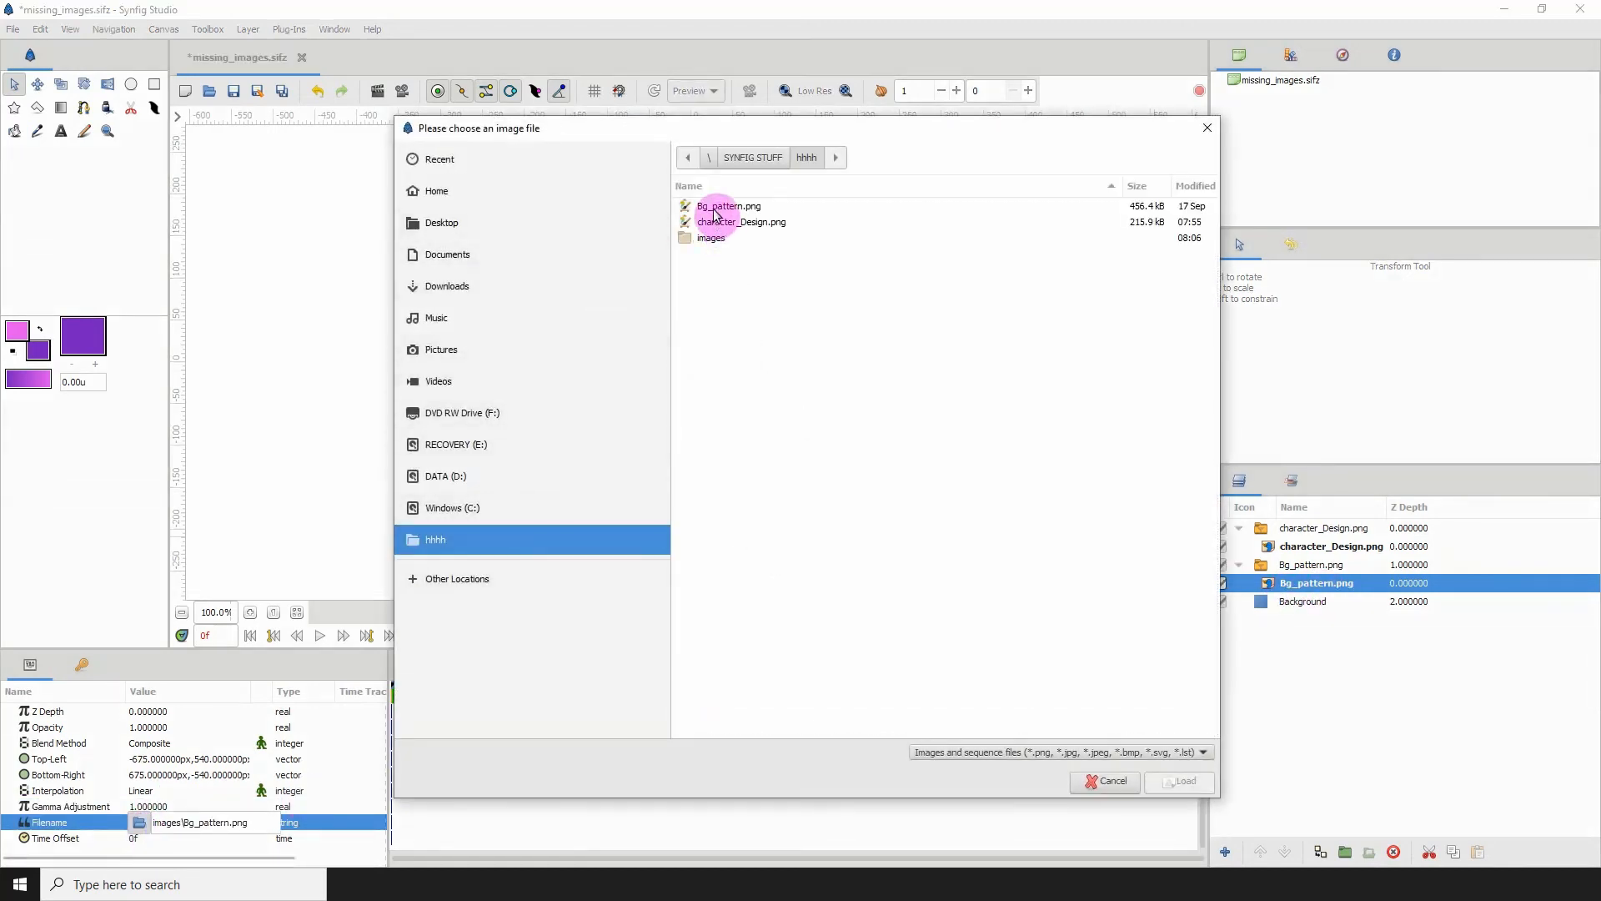
left_click(1178, 781)
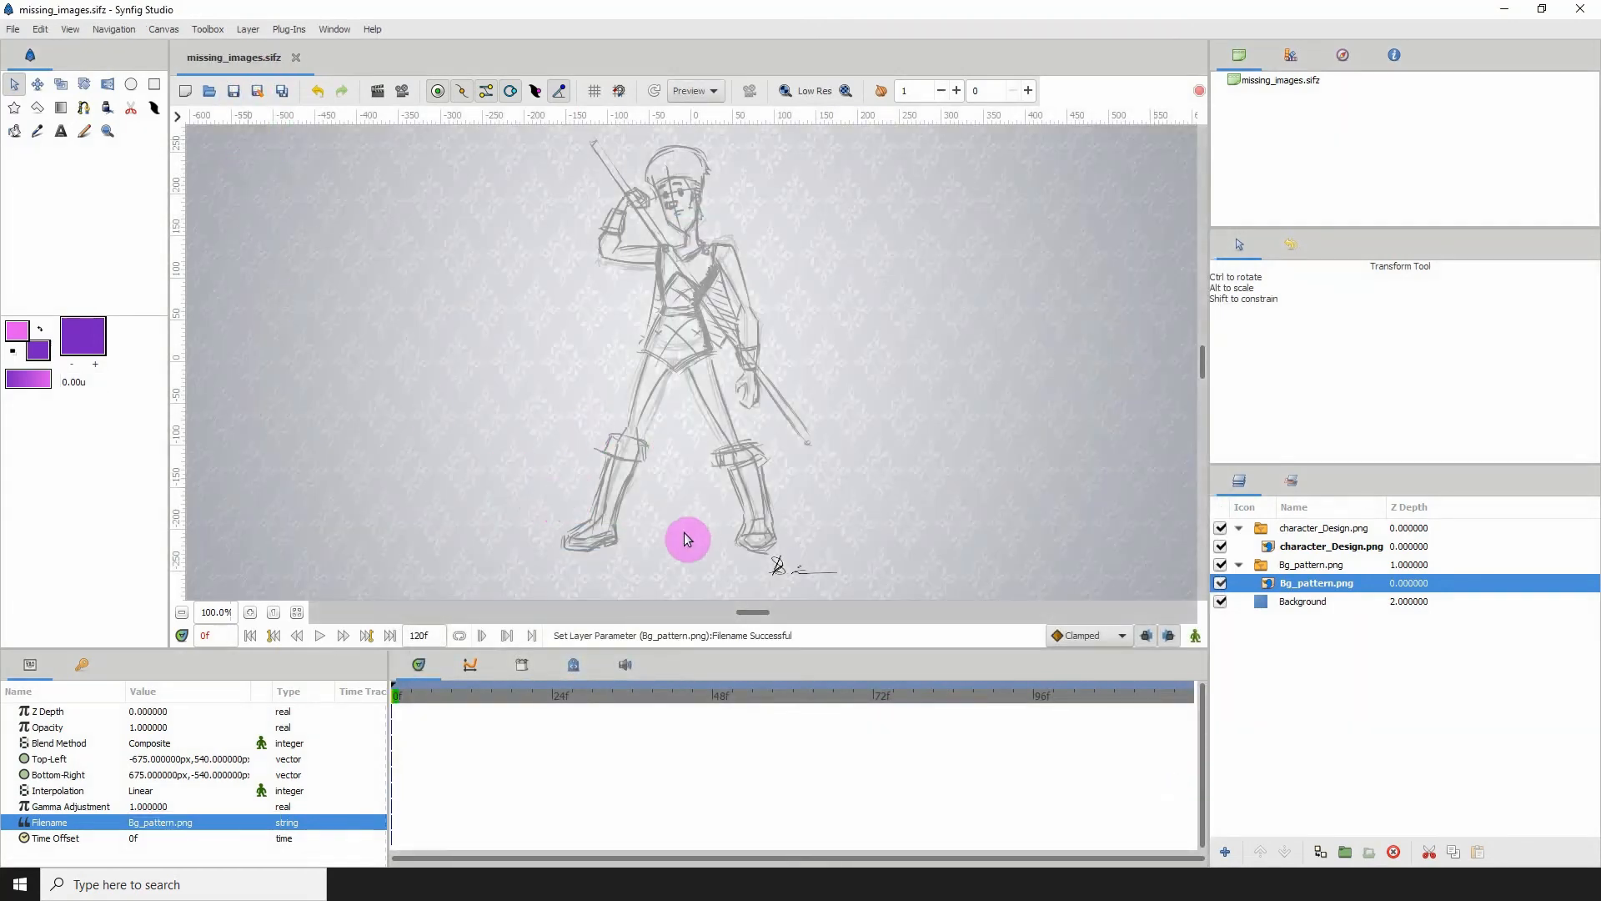
mouse_move(934, 422)
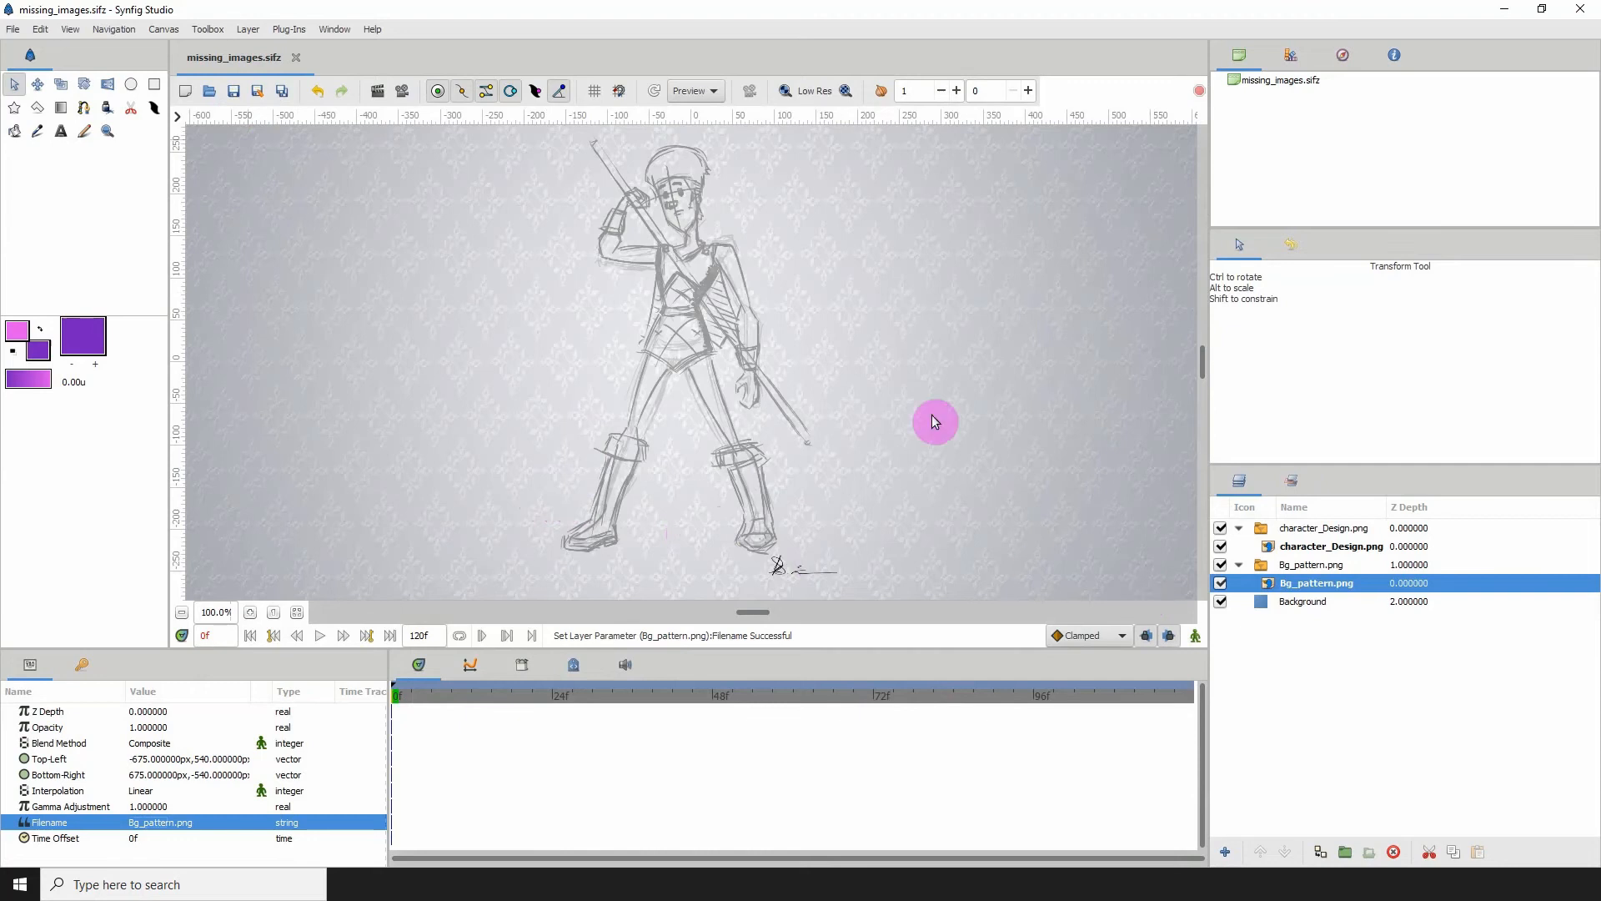
mouse_move(851, 391)
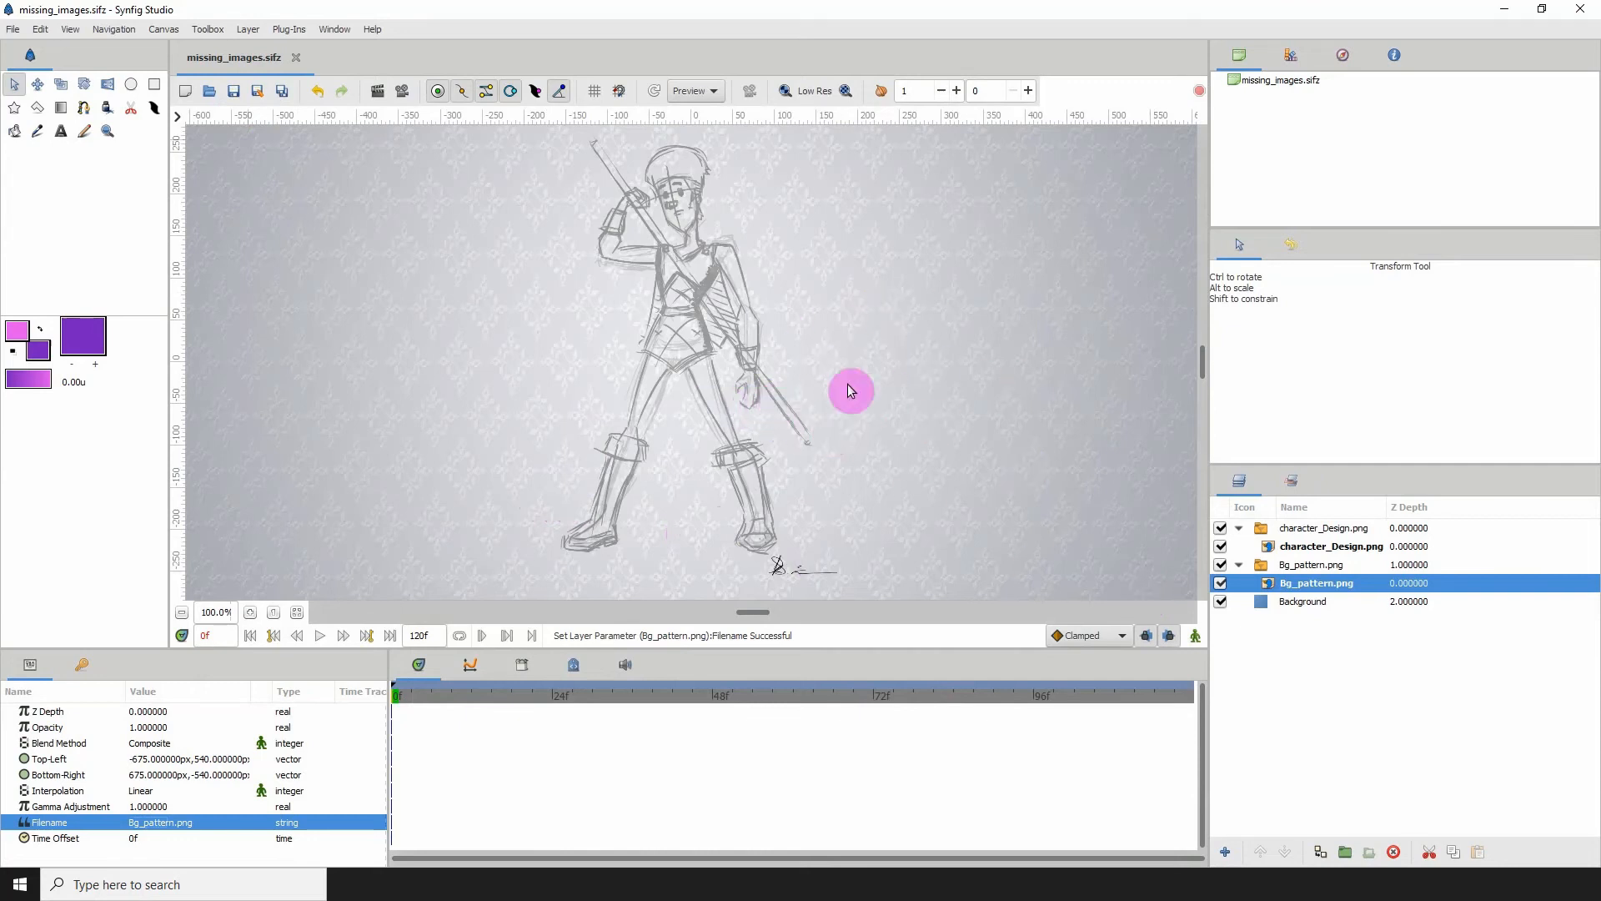
mouse_move(1305, 523)
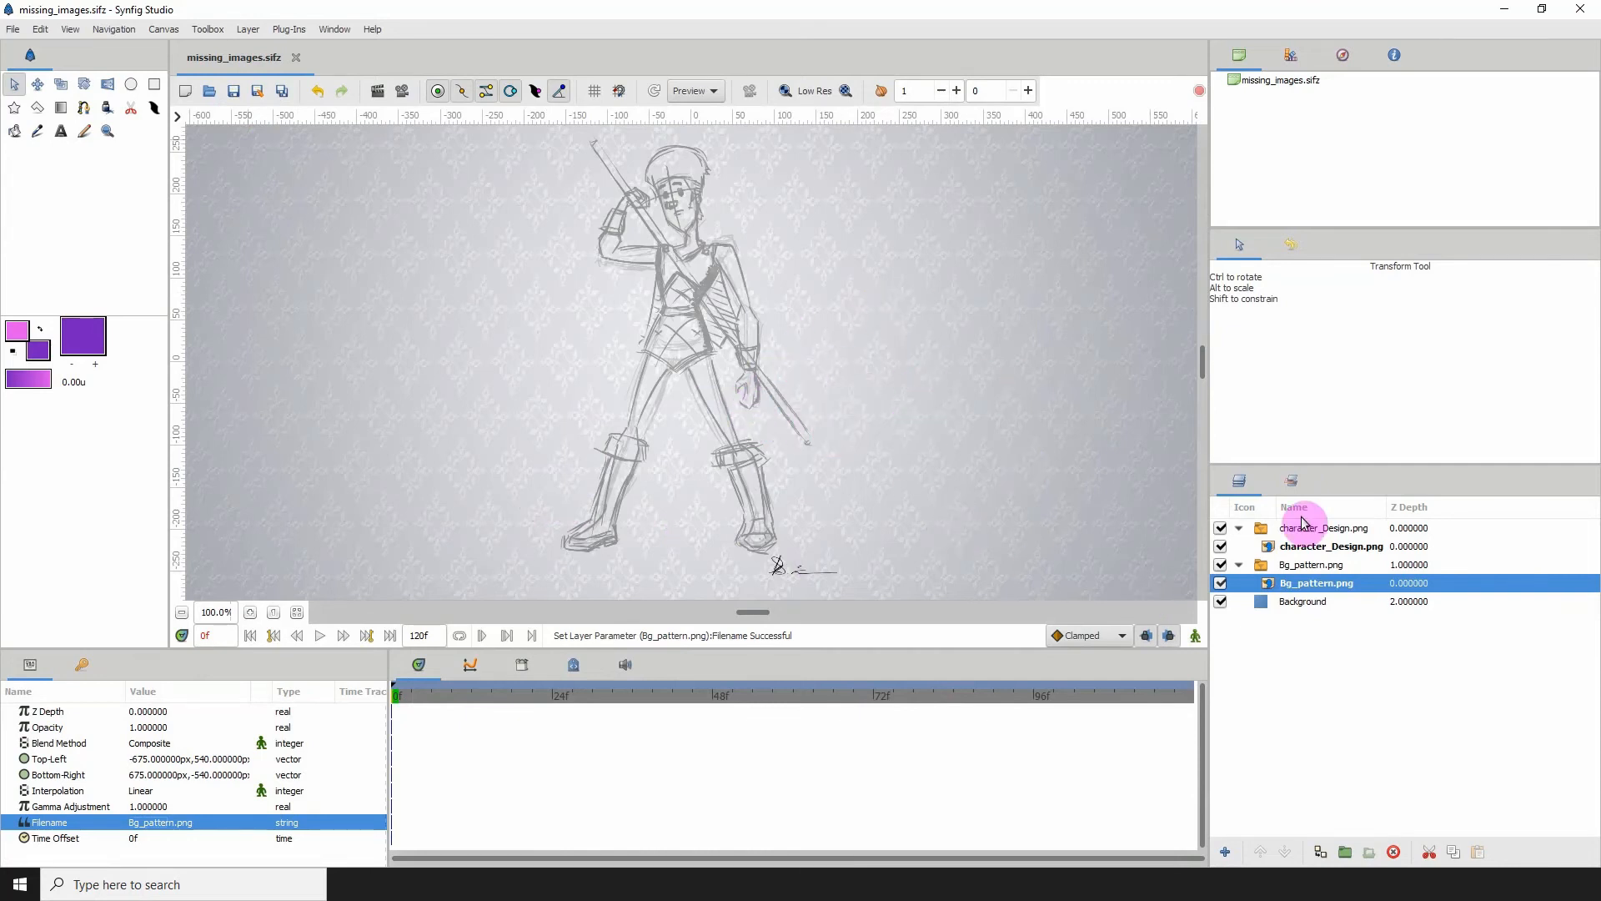
left_click(1323, 527)
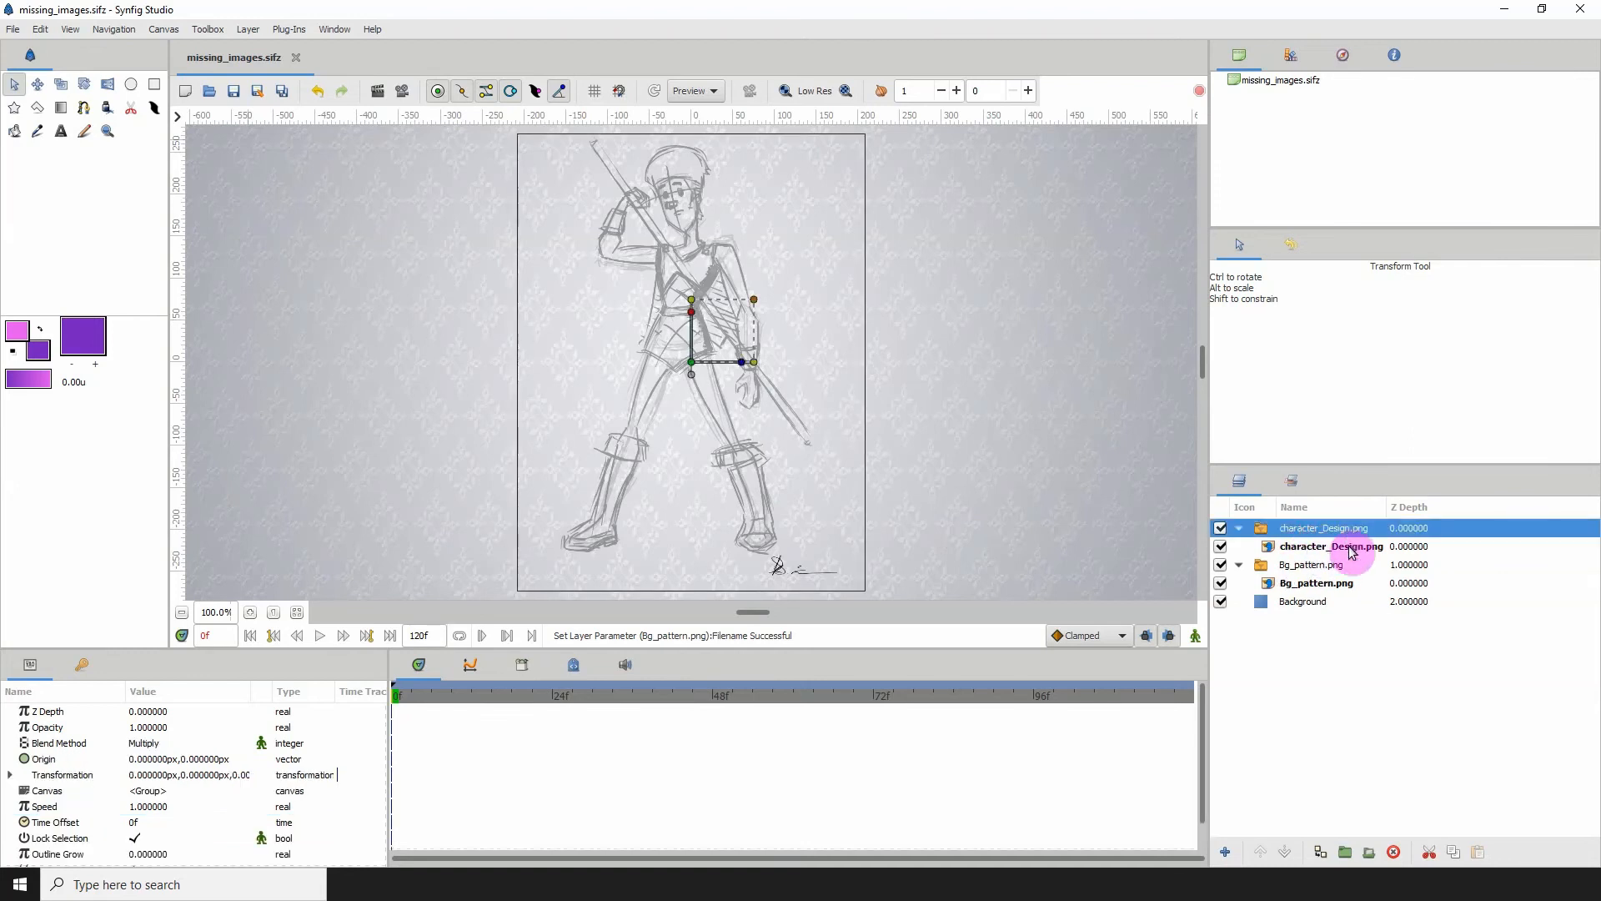
double_click(1323, 527)
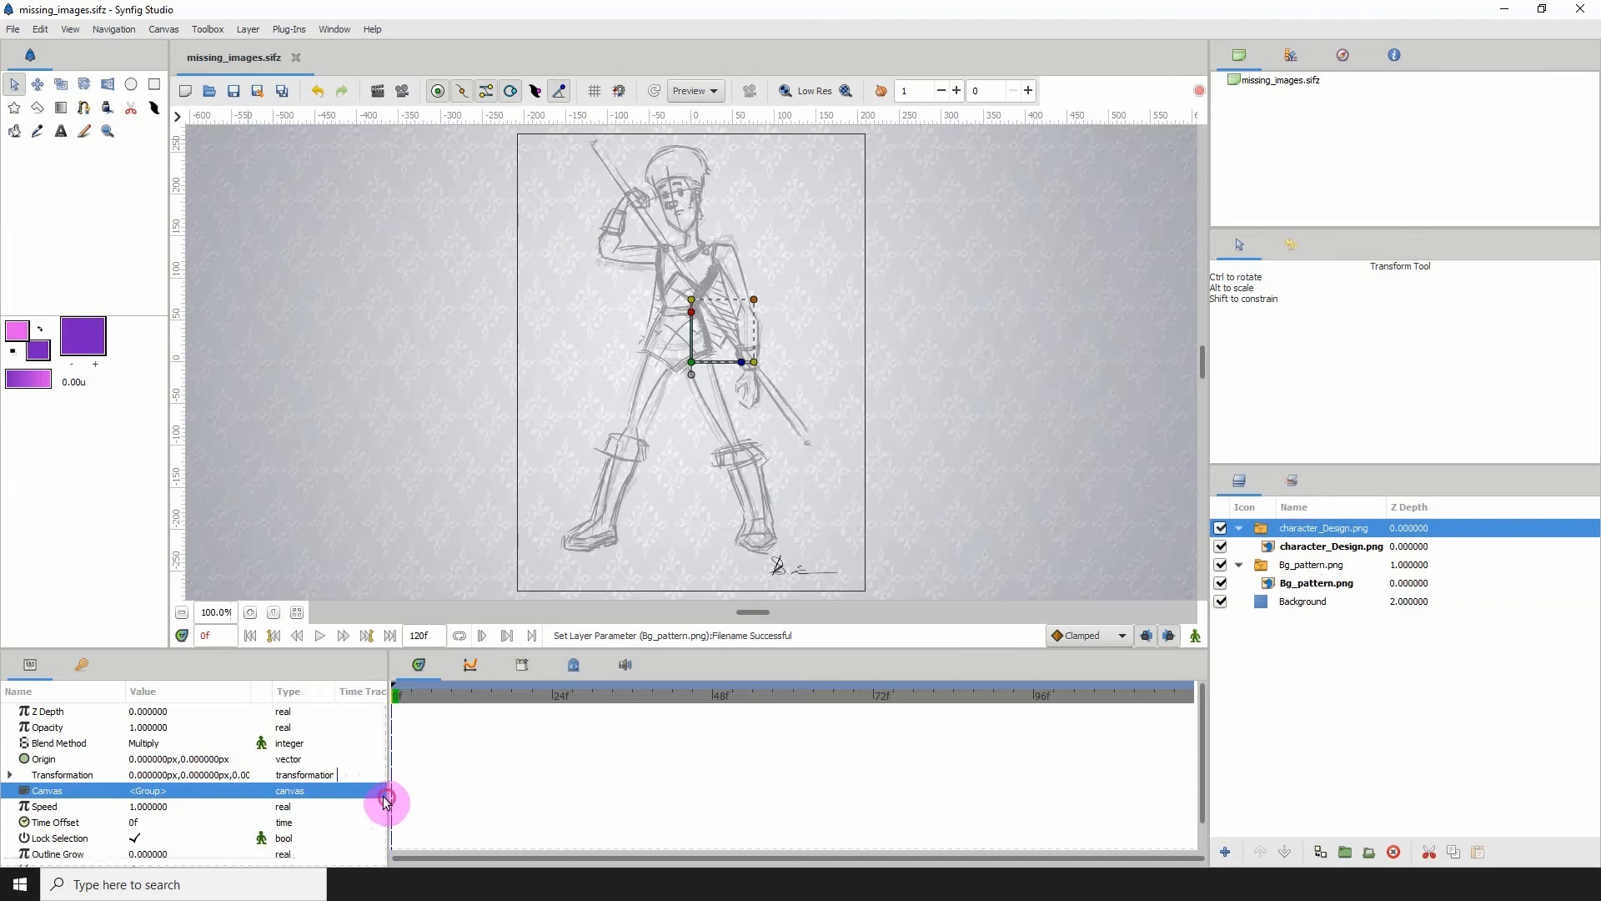
scroll("down", 3)
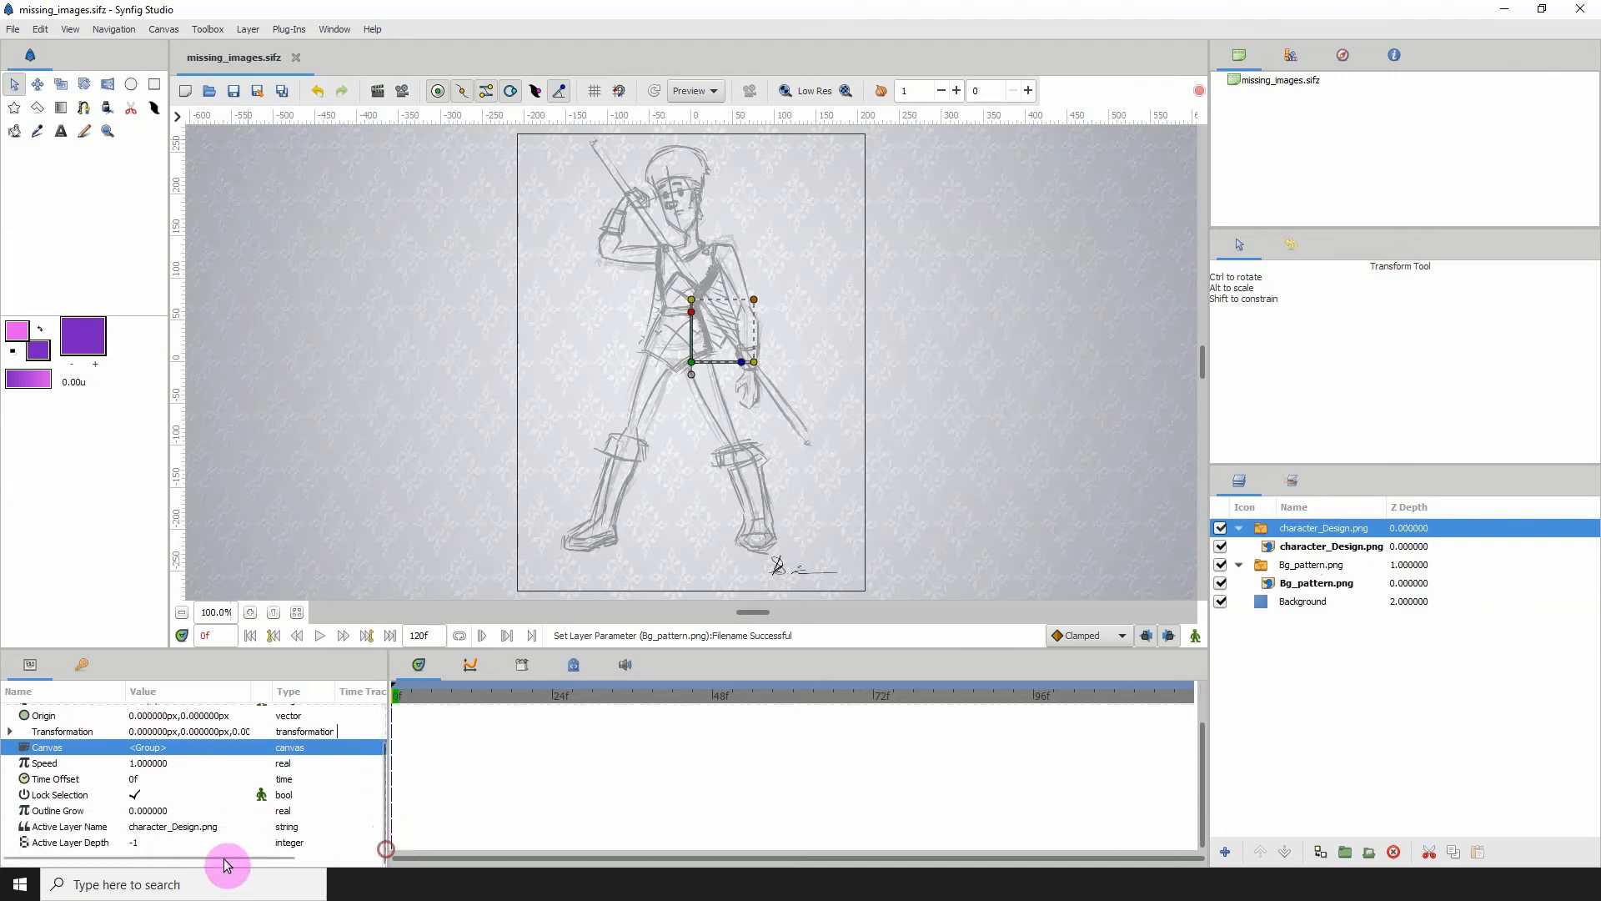
left_click(70, 826)
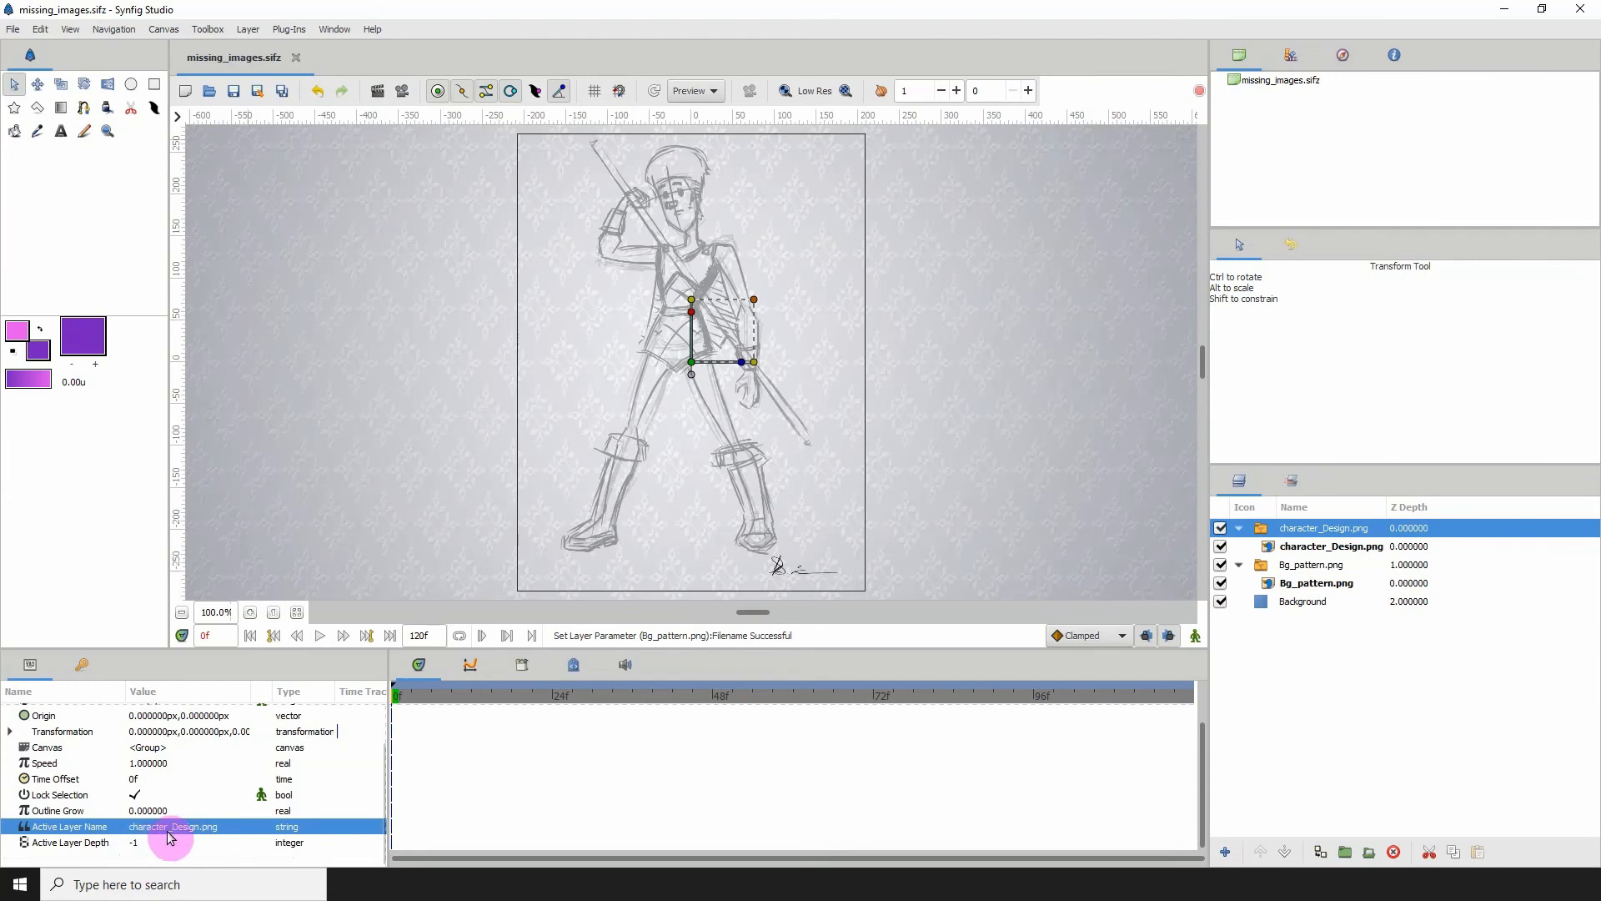
scroll("up", 3)
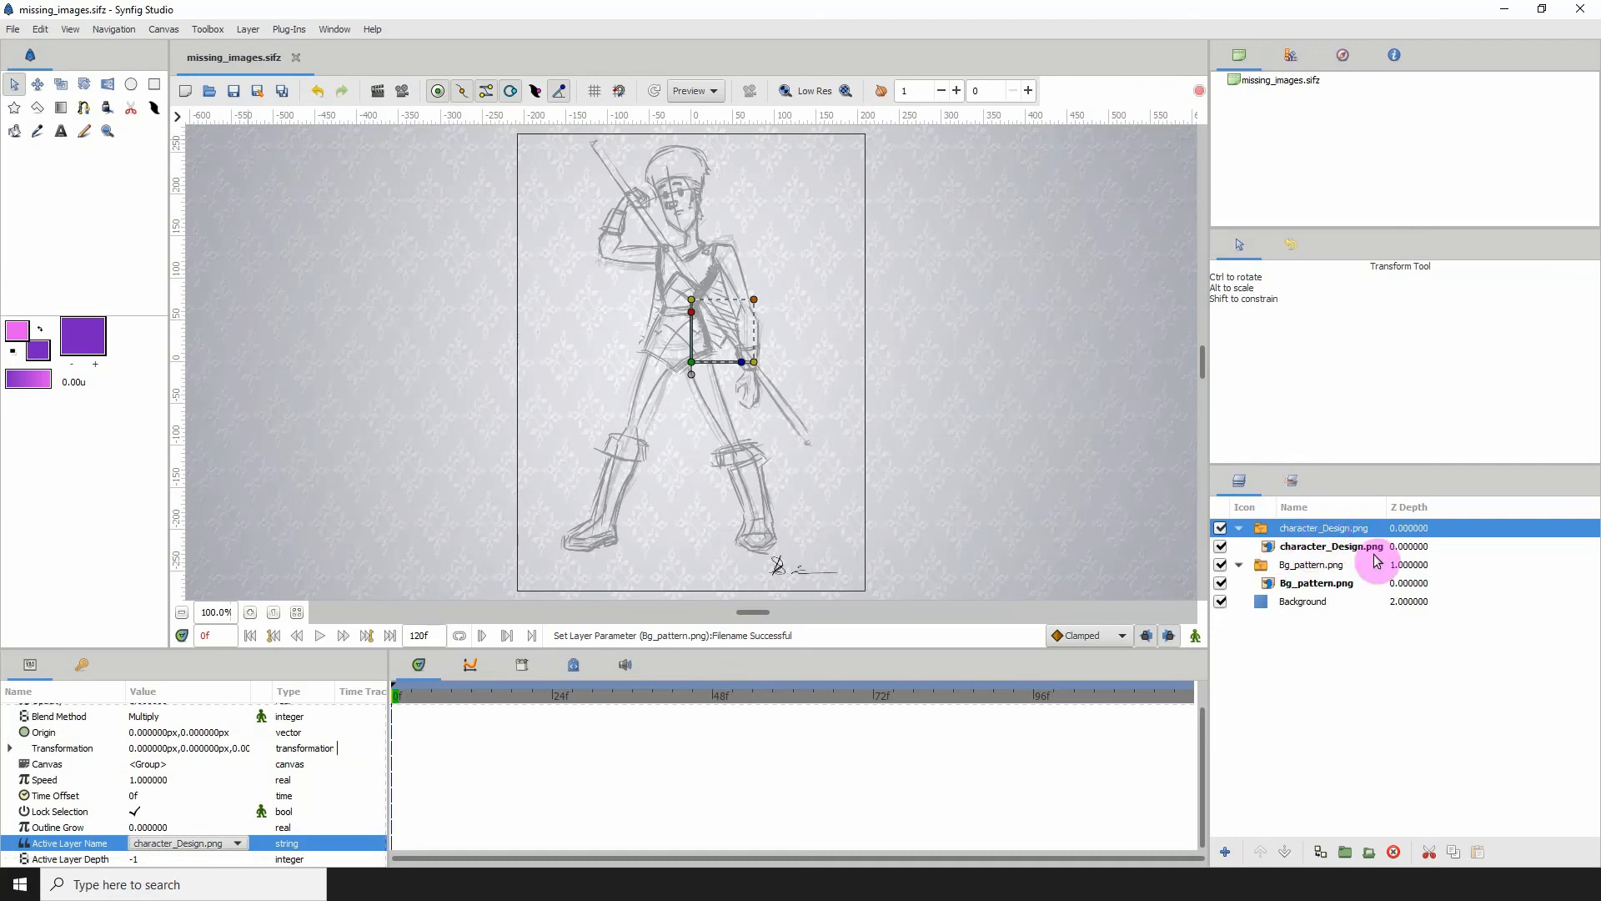
left_click(1330, 547)
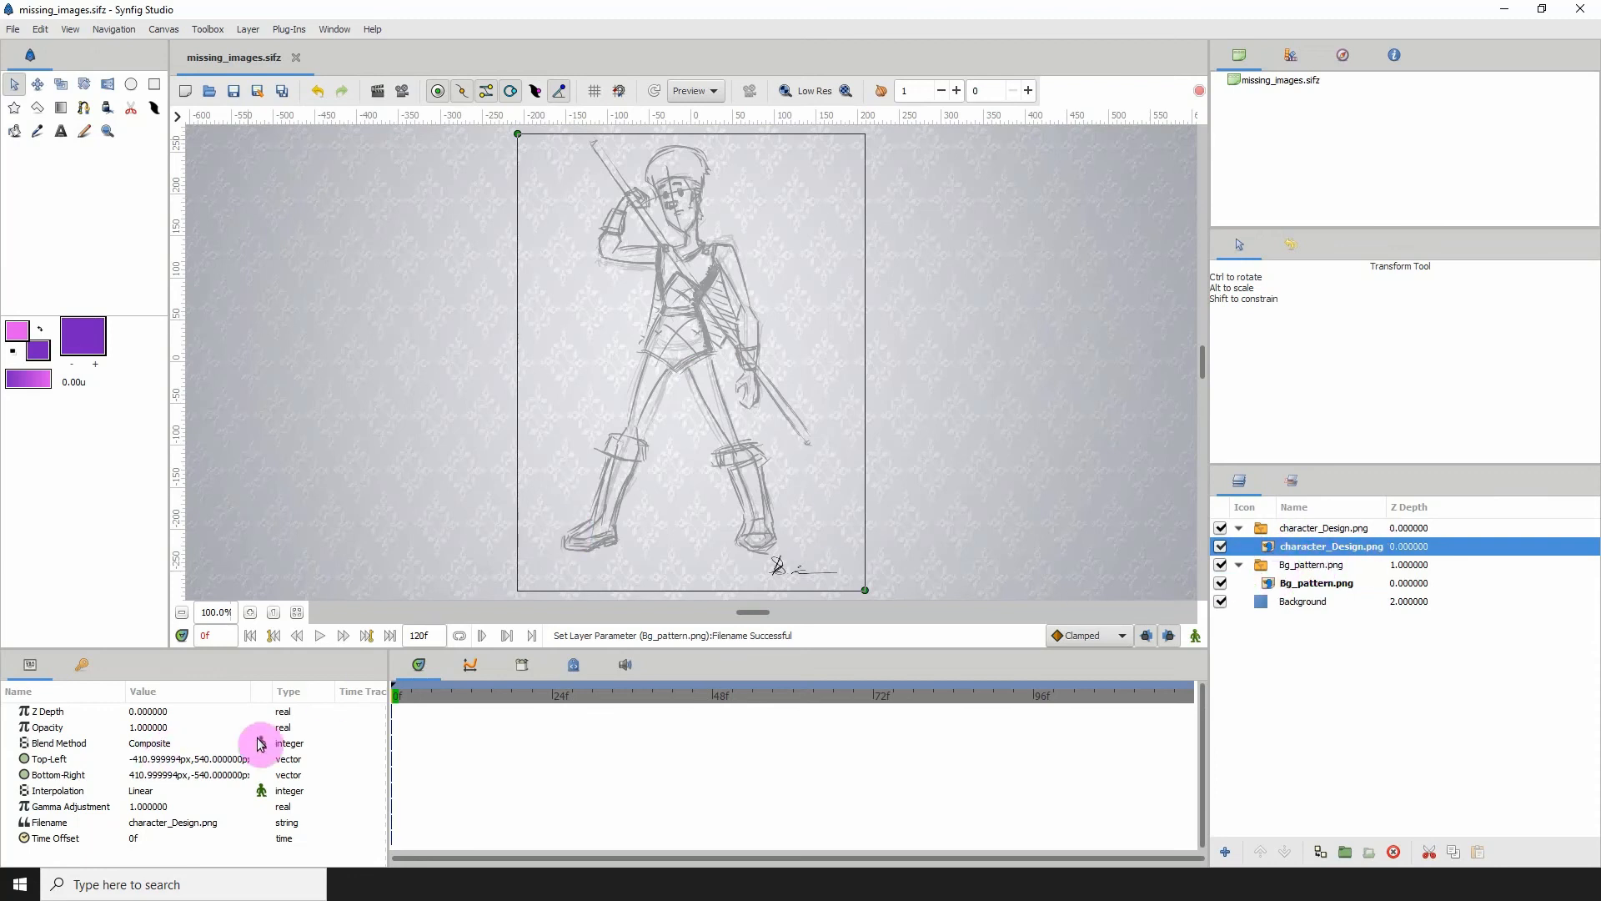
mouse_move(357, 698)
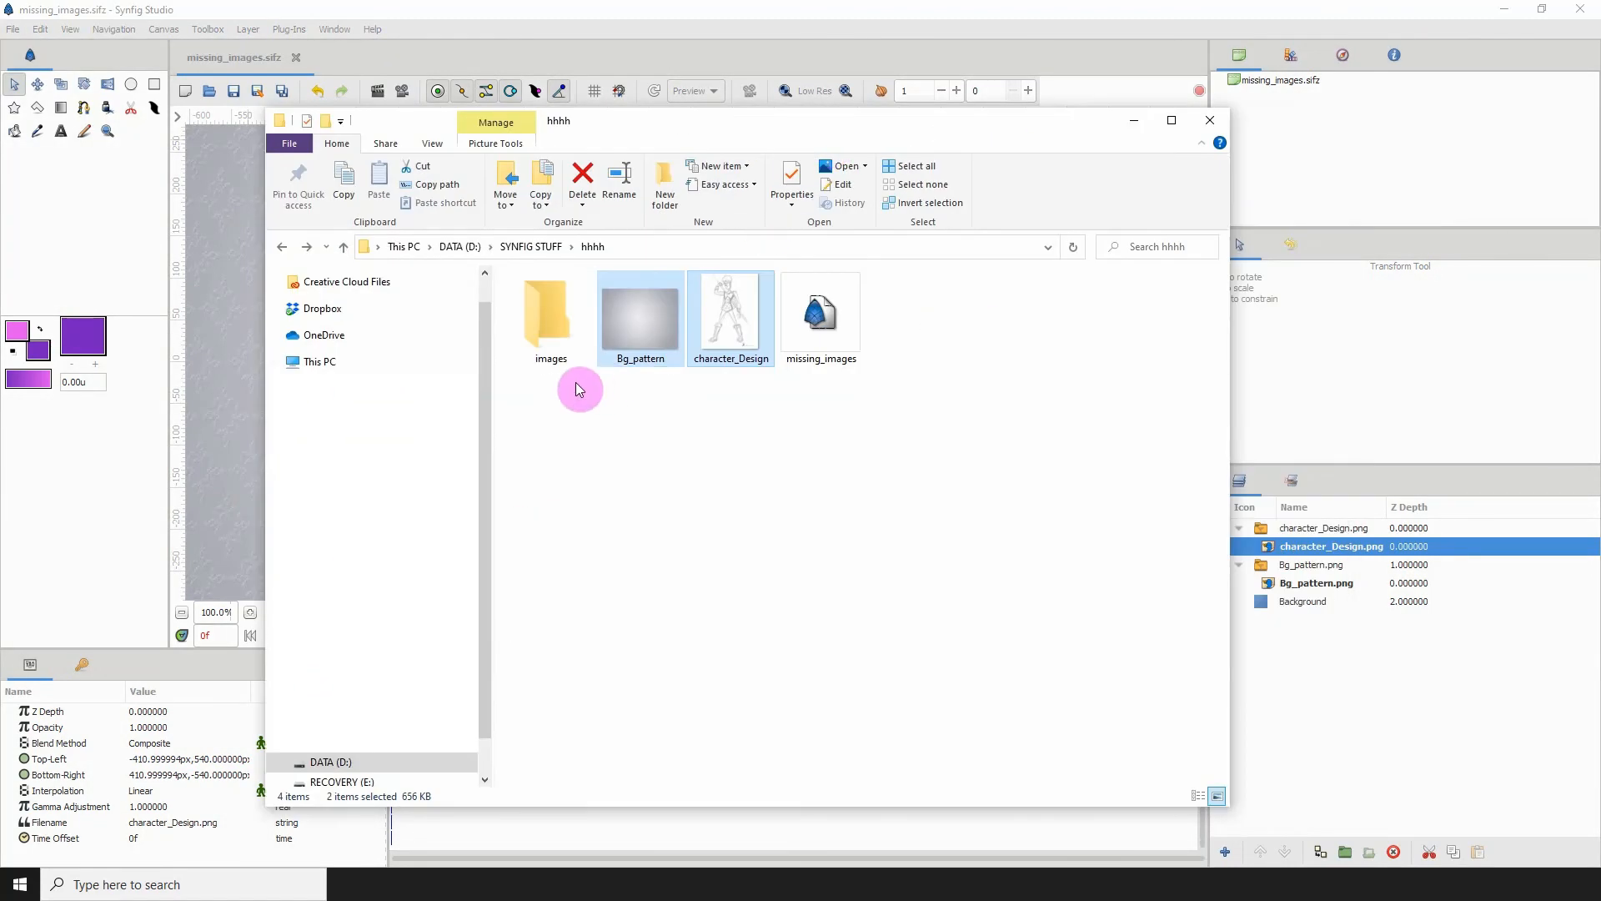
mouse_move(707, 447)
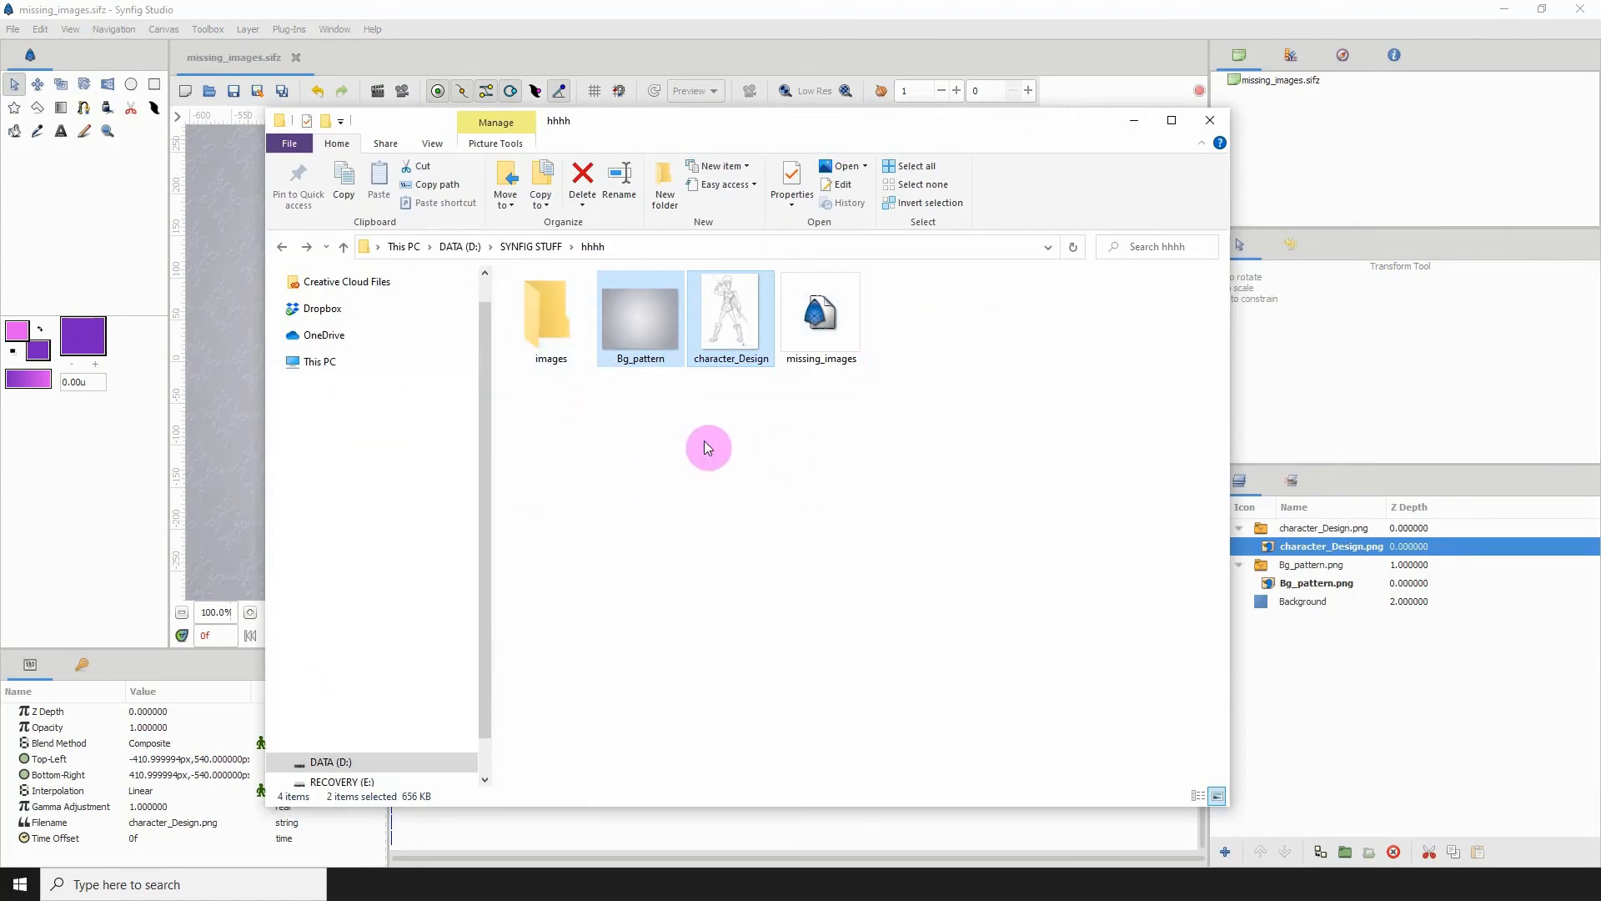
mouse_move(527, 382)
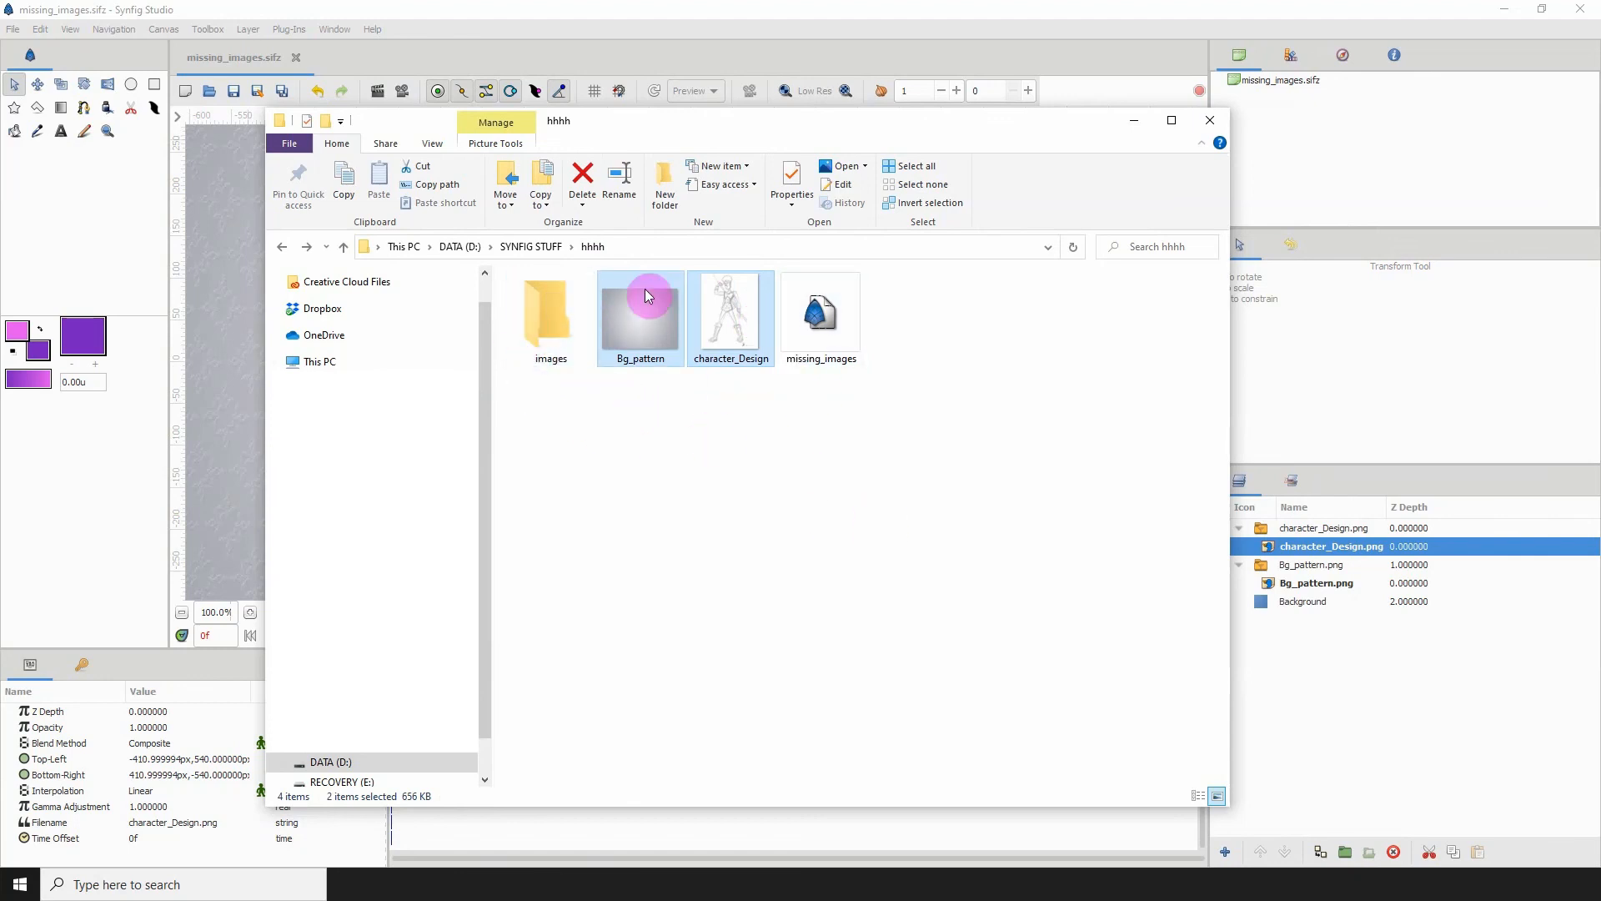
mouse_move(812, 510)
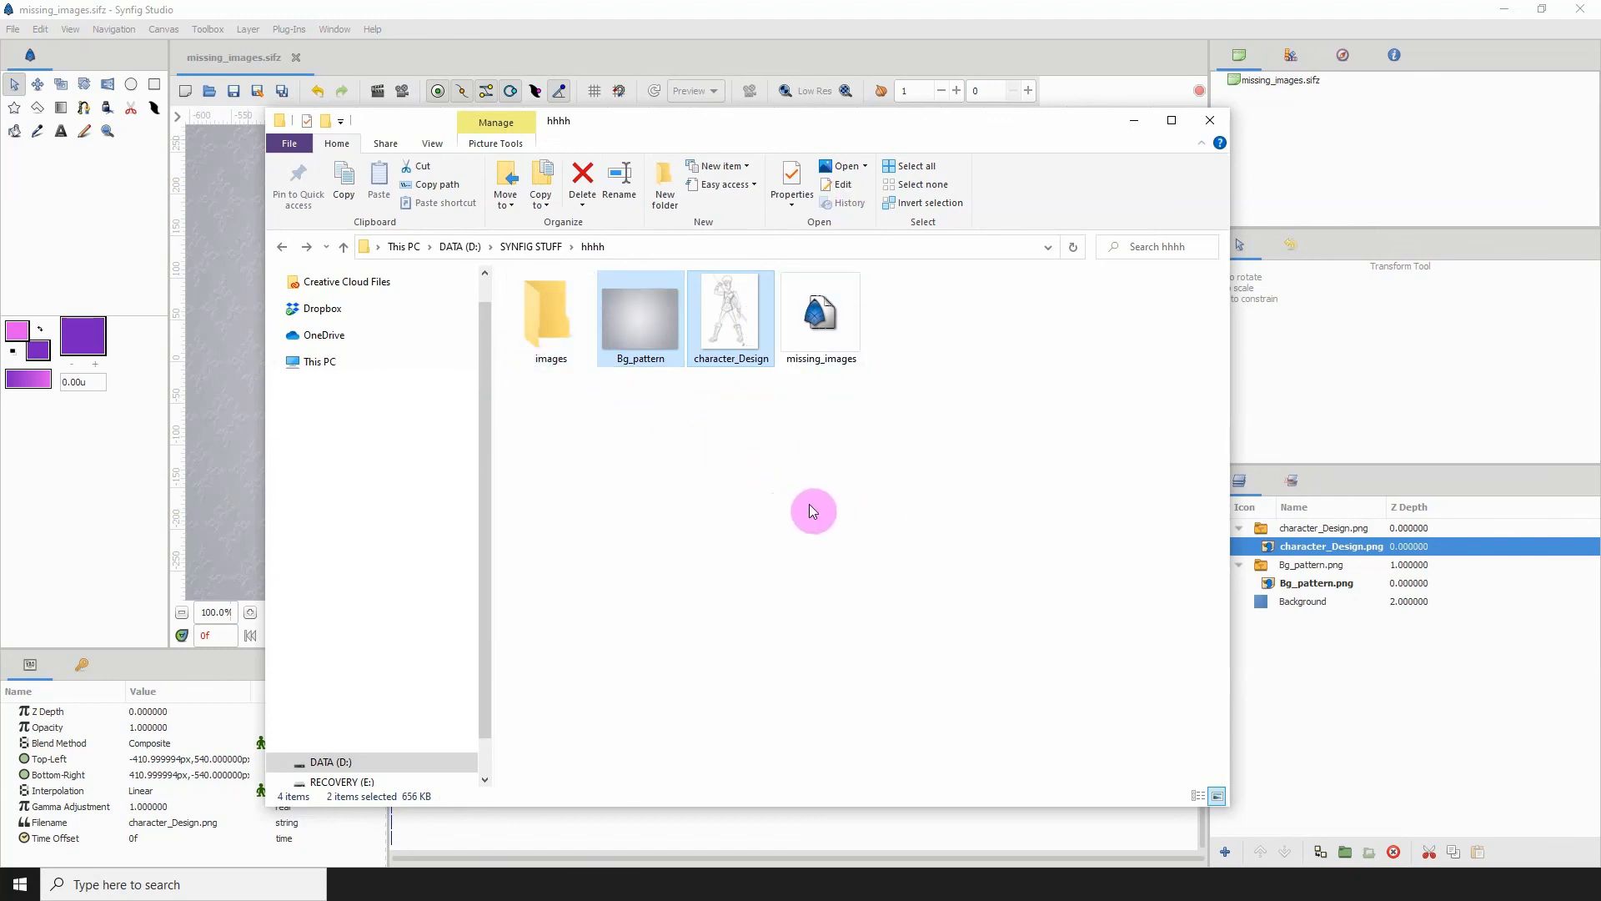
mouse_move(857, 541)
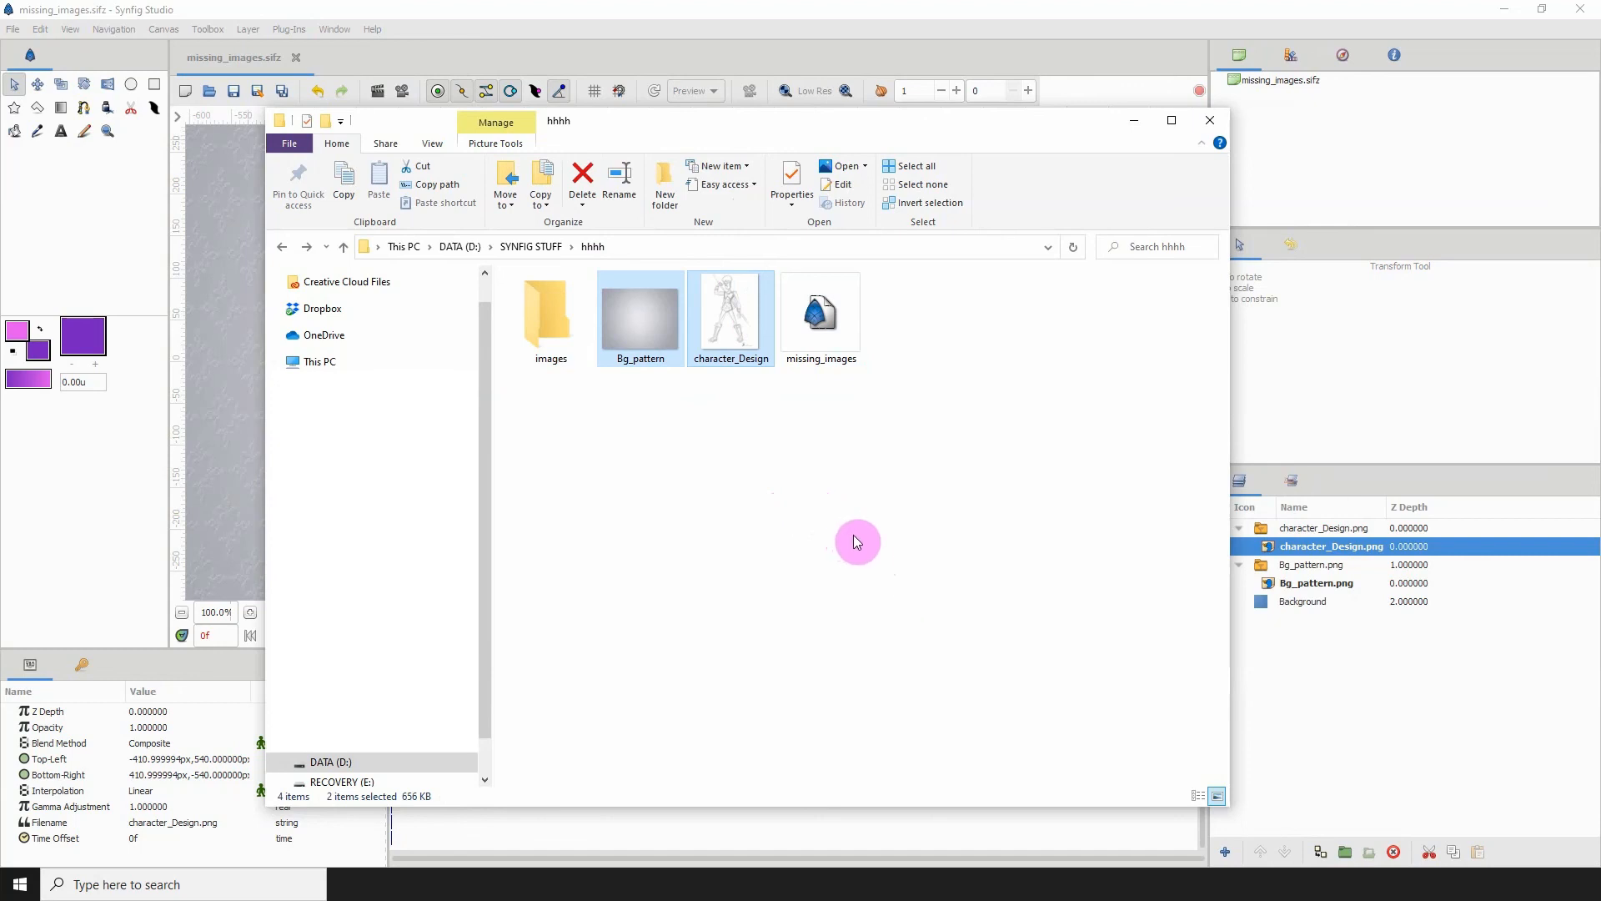